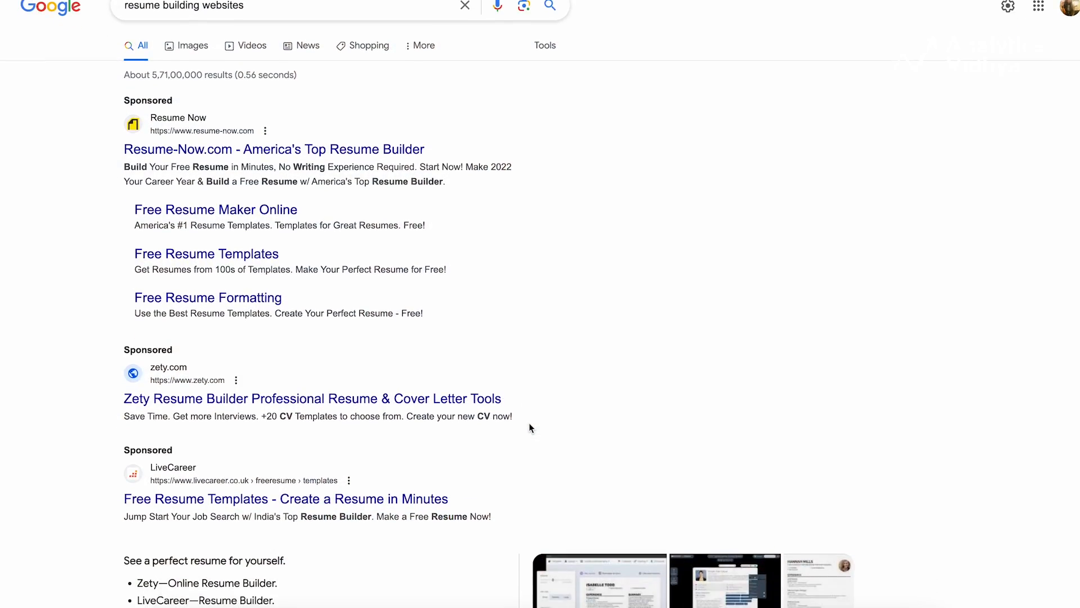
- Review the Method#1 heading and the full ChatGPT prompt text in the notes
{"action": "scroll", "scroll_direction": "down", "scroll_amount": 3}
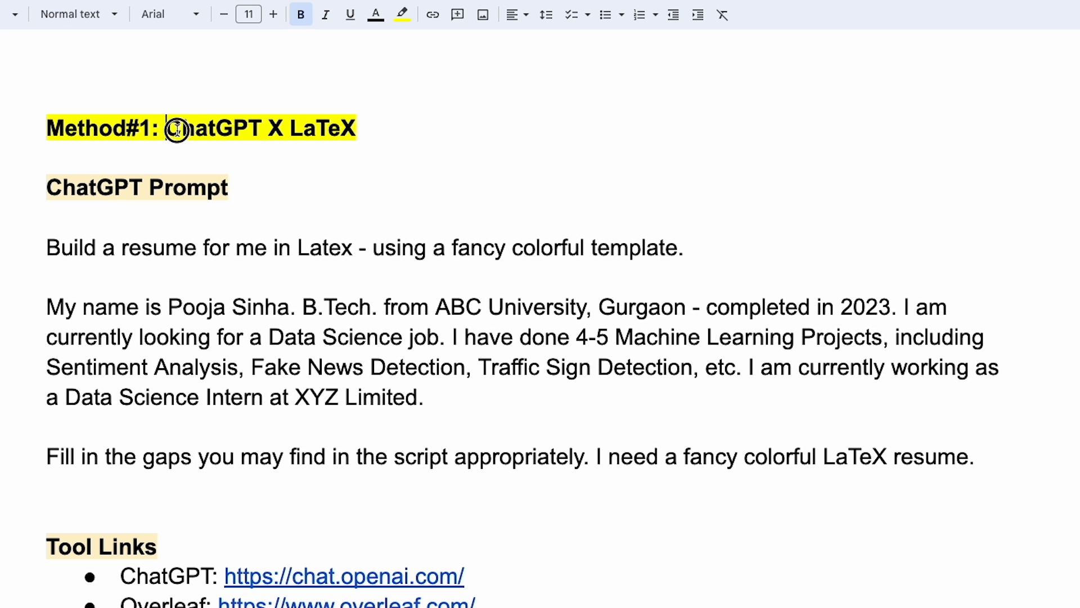
{"action": "double_click", "coordinate": [214, 128]}
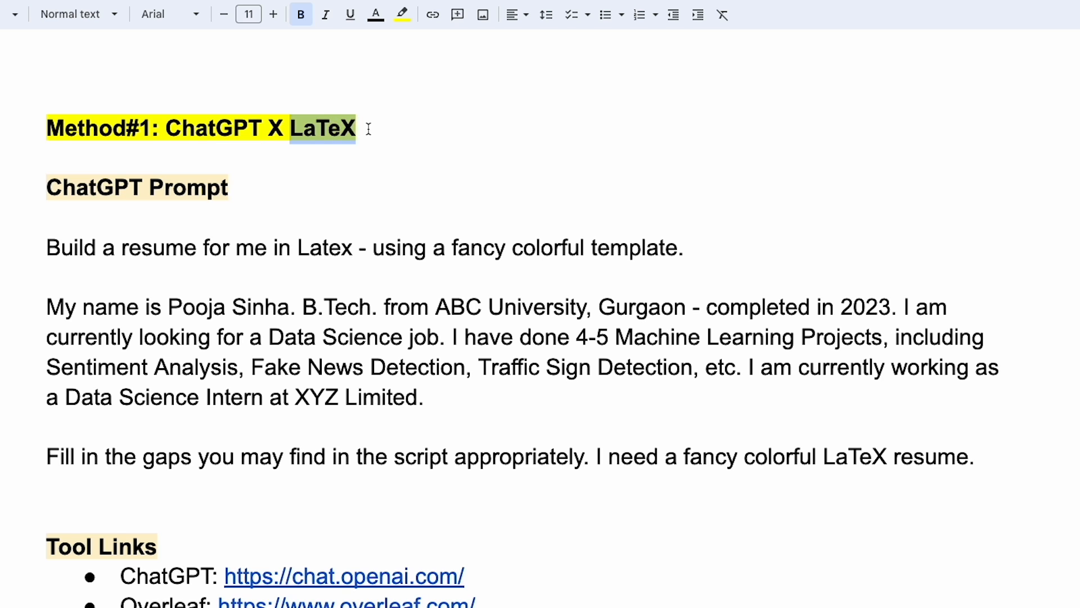
{"action": "left_click", "coordinate": [403, 14]}
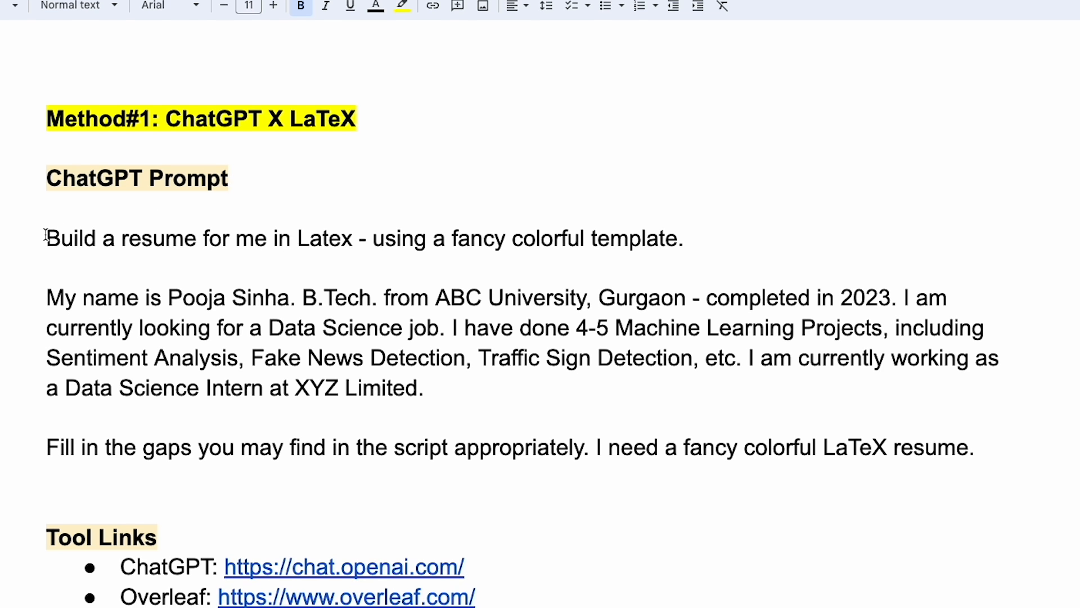
{"action": "left_click_drag", "start_coordinate": [46, 239], "coordinate": [117, 468]}
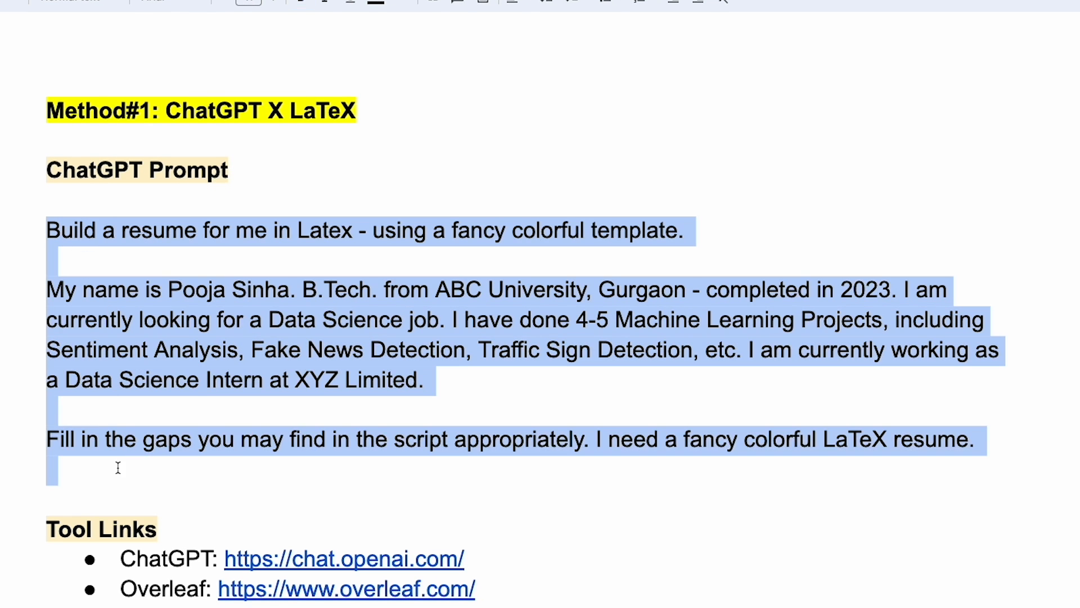
{"action": "left_click", "coordinate": [79, 289]}
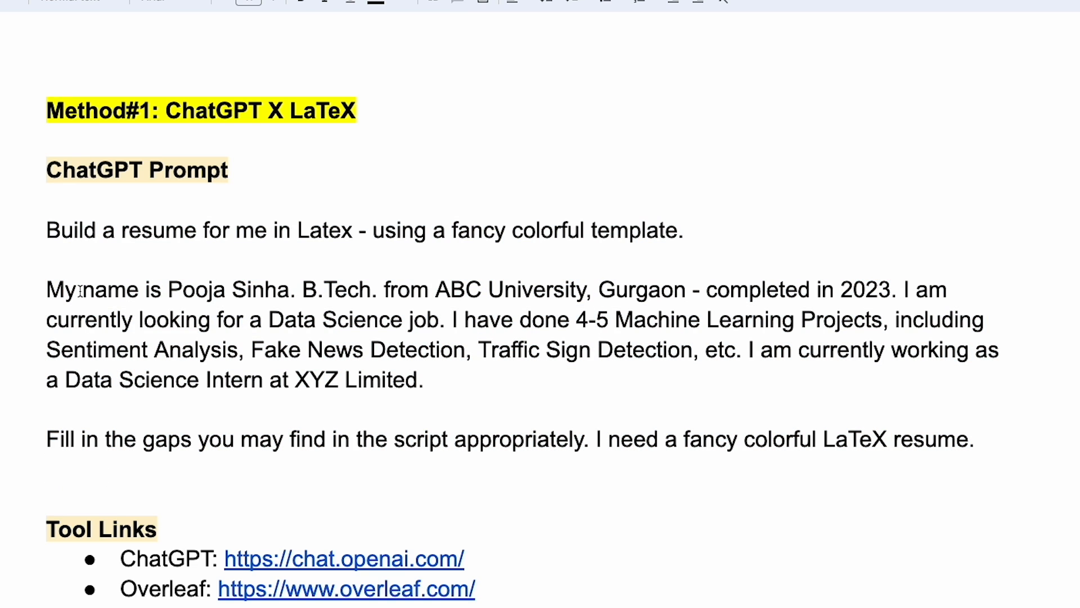
{"action": "left_click", "coordinate": [49, 468]}
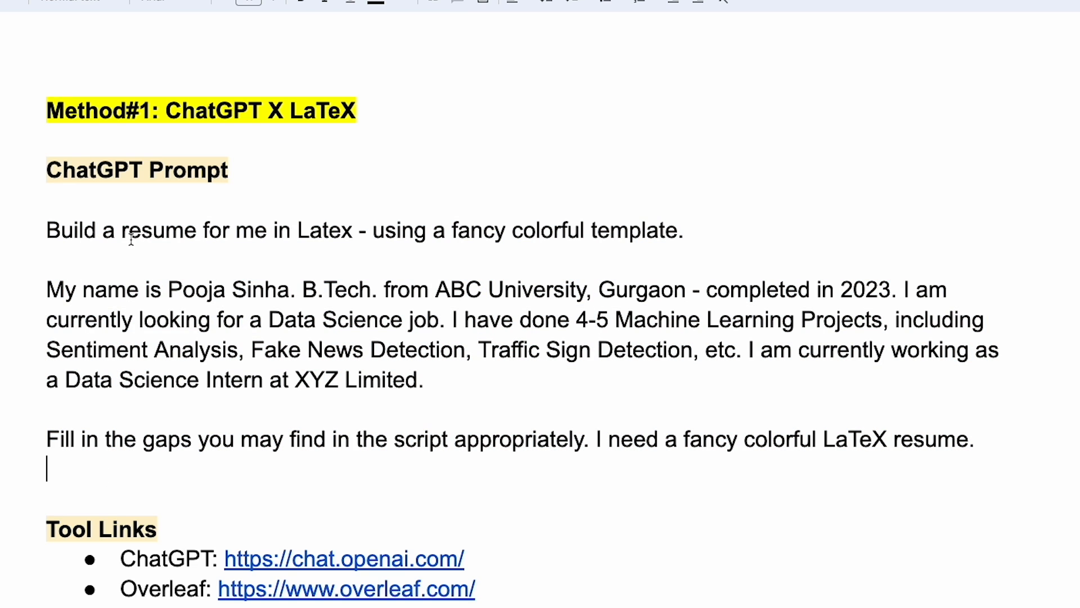
- Highlight the name, degree and university in the prompt, then copy the generated LaTeX resume code
{"action": "left_click_drag", "start_coordinate": [120, 230], "coordinate": [351, 230]}
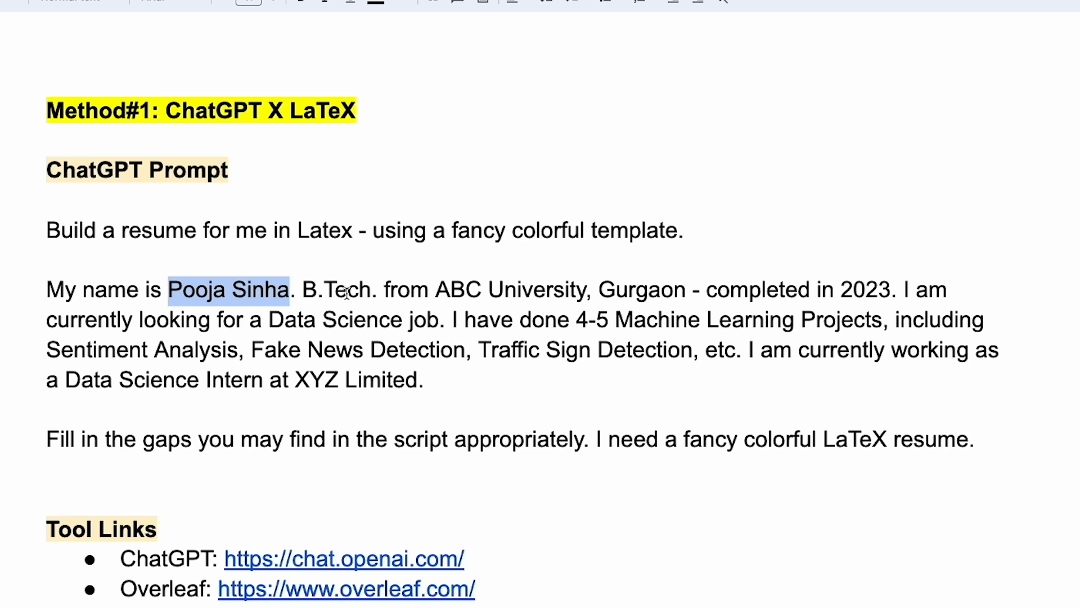
{"action": "left_click_drag", "start_coordinate": [298, 289], "coordinate": [530, 289]}
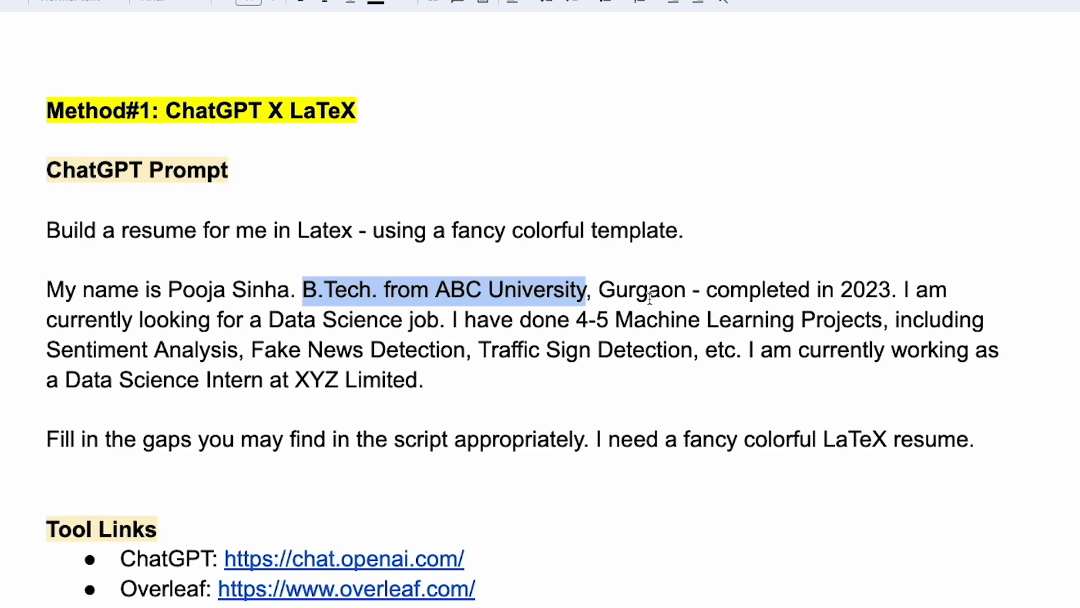
{"action": "mouse_move", "coordinate": [654, 299]}
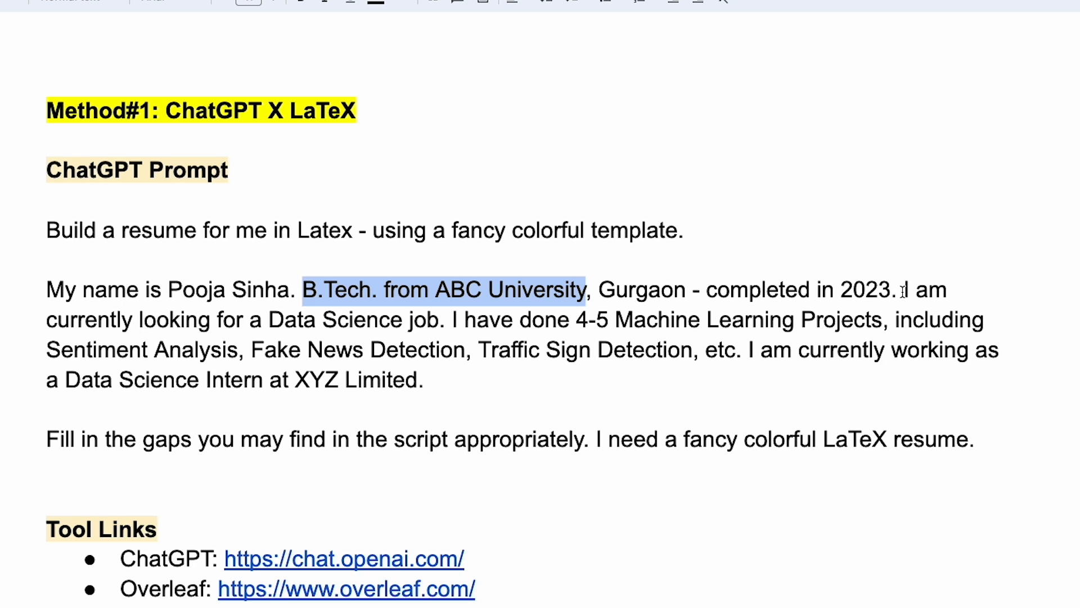
{"action": "left_click", "coordinate": [48, 324]}
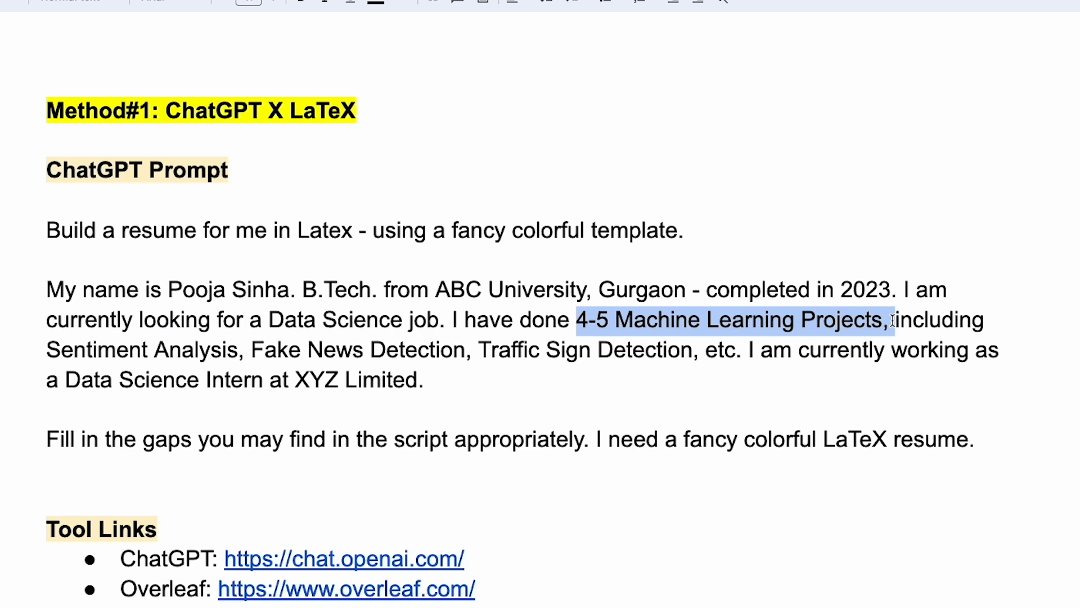
{"action": "left_click", "coordinate": [747, 349]}
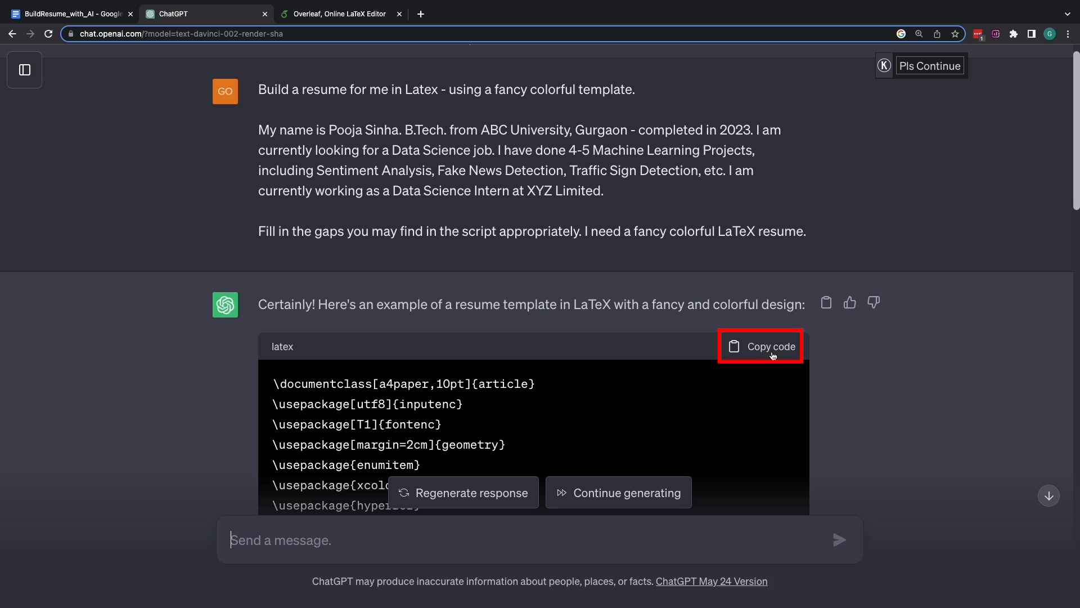
{"action": "left_click", "coordinate": [336, 14]}
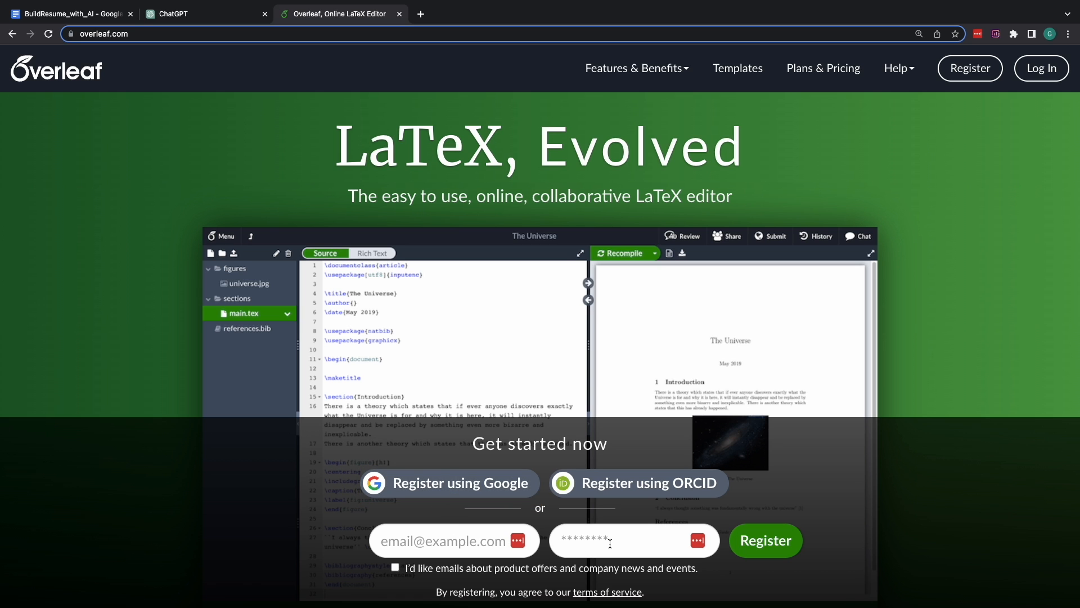
- Log in to Overleaf with the Google account
{"action": "left_click", "coordinate": [1041, 69]}
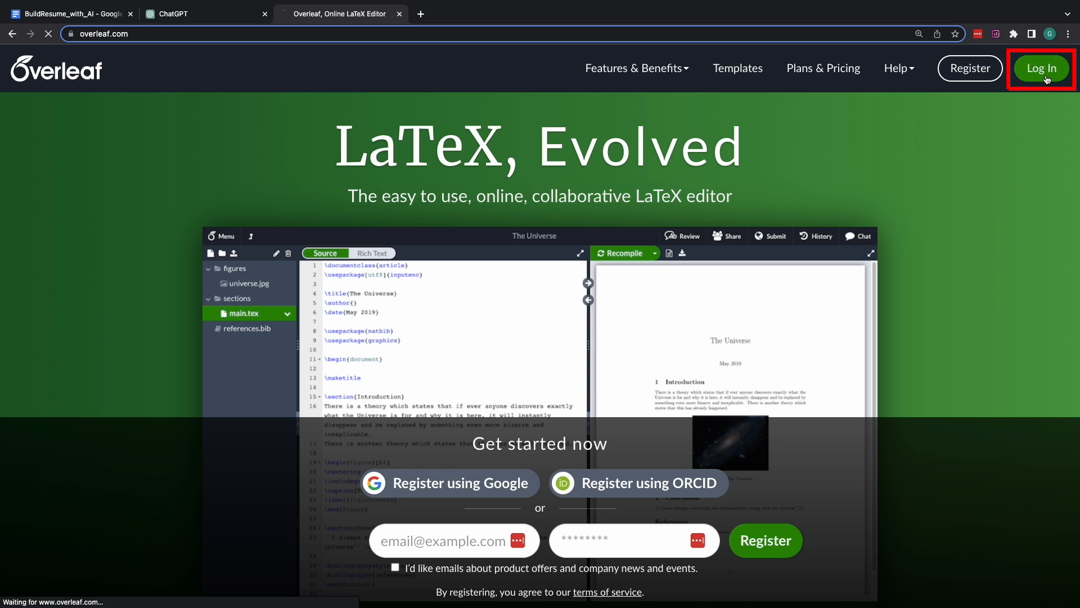
{"action": "left_click", "coordinate": [1041, 69]}
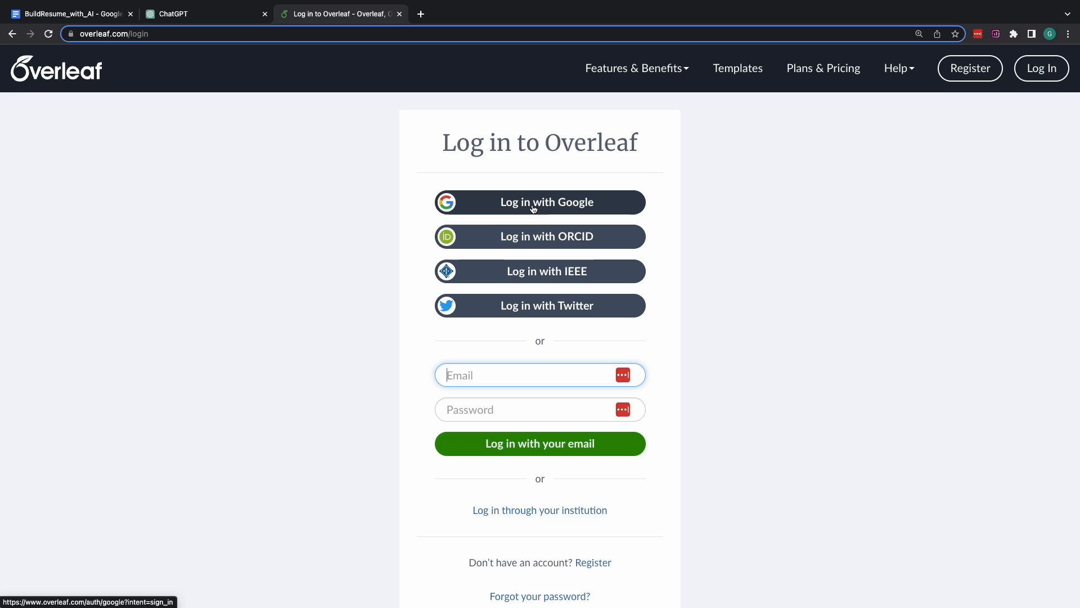
{"action": "left_click", "coordinate": [539, 201]}
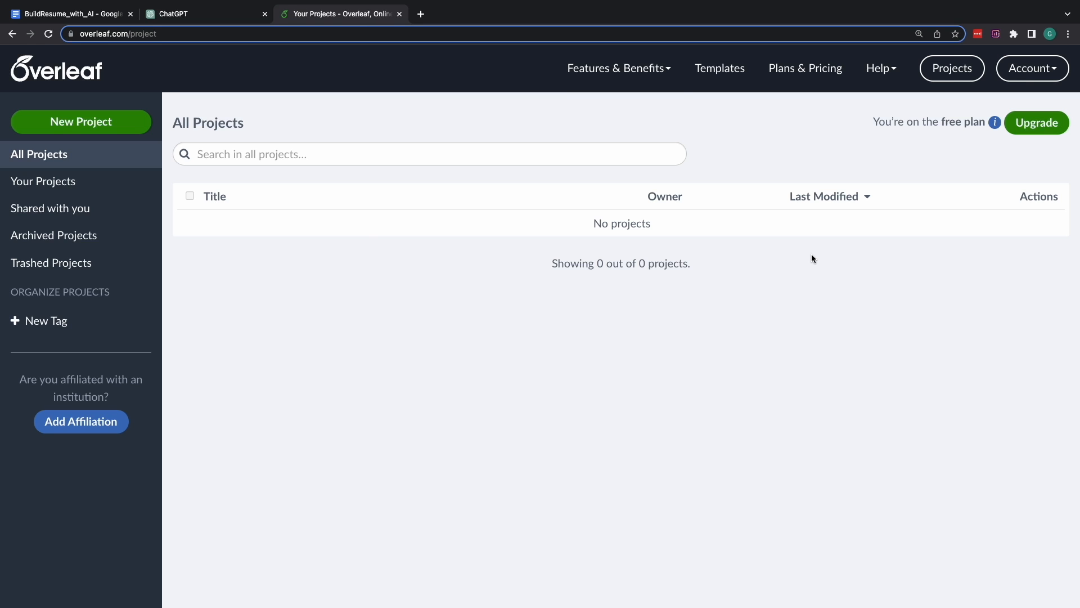
- Create a new project named My Resume holding the pasted LaTeX code
{"action": "left_click", "coordinate": [81, 122]}
{"action": "type", "text": "My"}
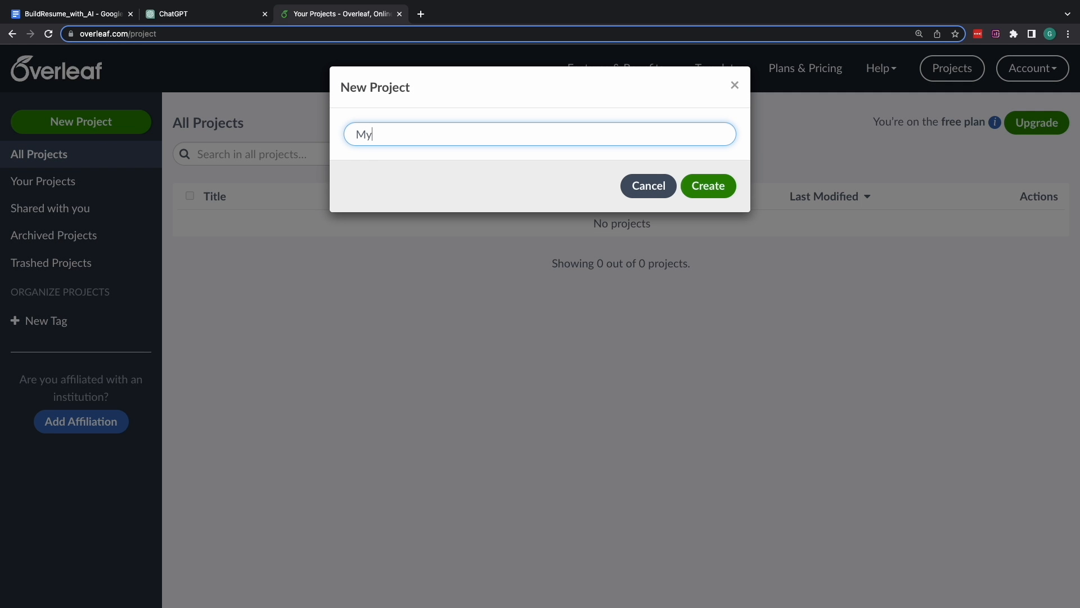
{"action": "left_click", "coordinate": [707, 186]}
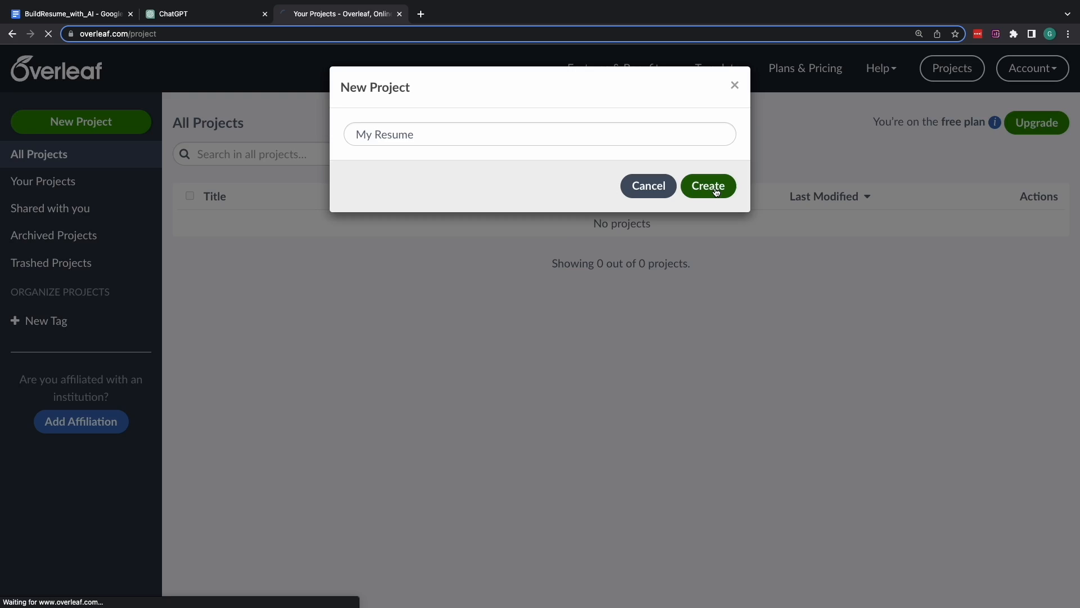
{"action": "left_click", "coordinate": [707, 186]}
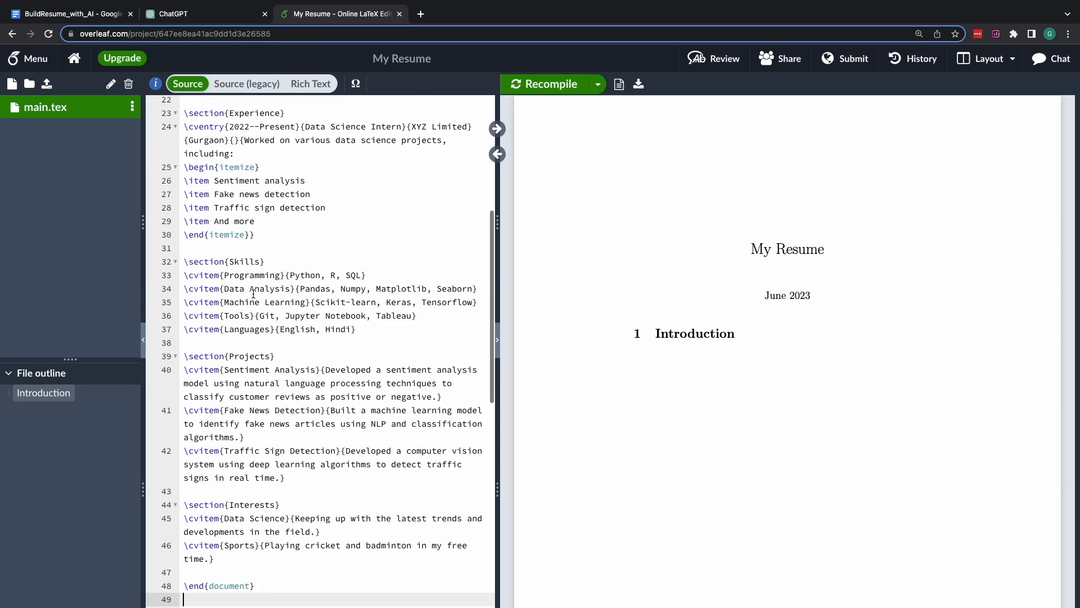
- Recompile so the preview renders the formatted resume with Education, Experience and Skills
{"action": "left_click", "coordinate": [551, 83]}
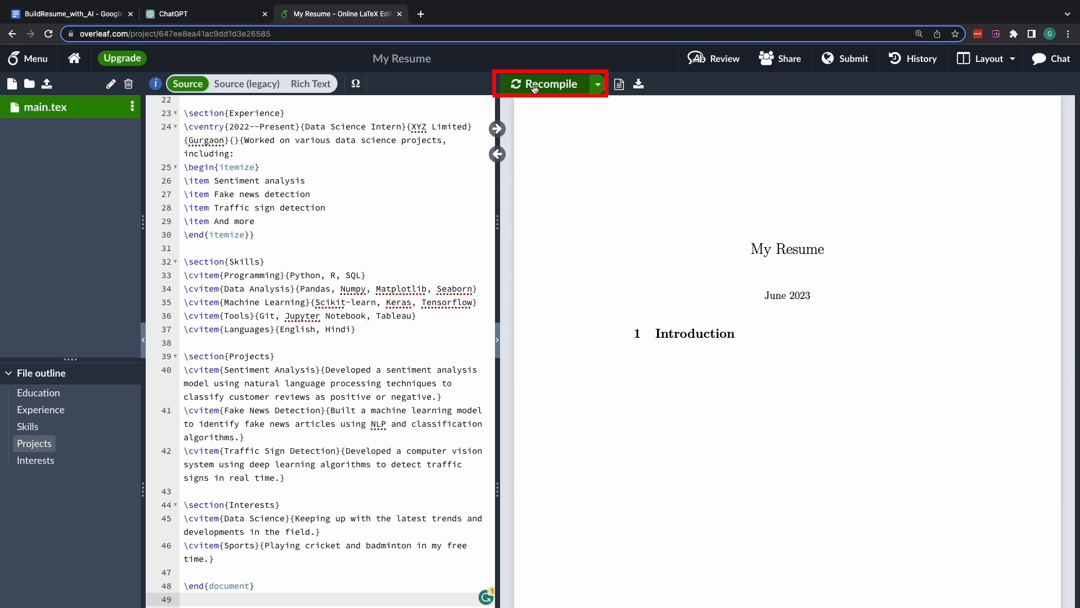
{"action": "left_click", "coordinate": [549, 83]}
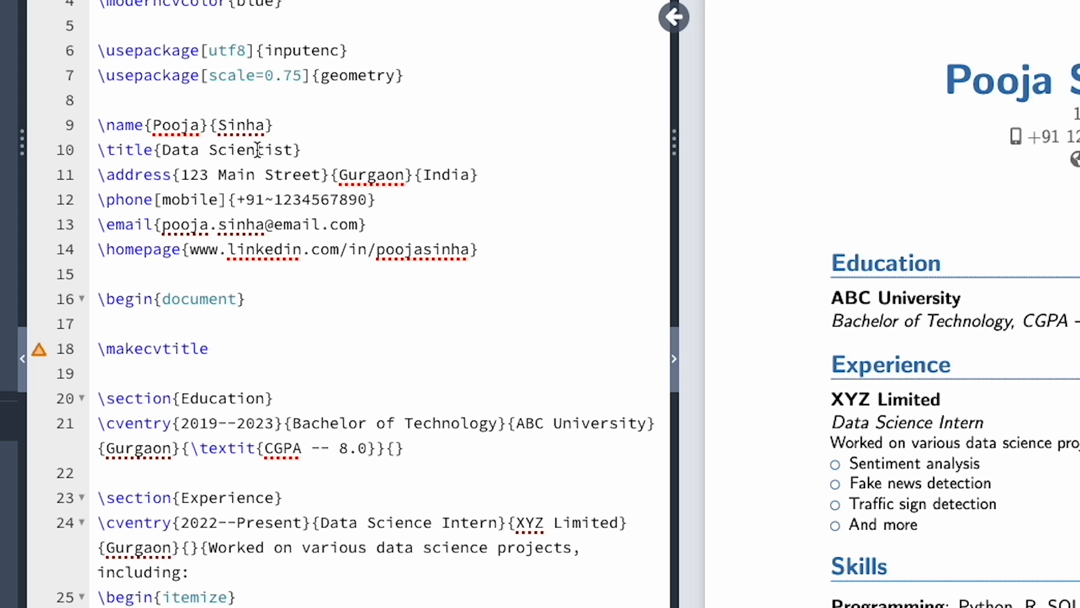
- Retitle the resume Data Science Professional and add a Master of Technology entry at PQR University
{"action": "double_click", "coordinate": [259, 150]}
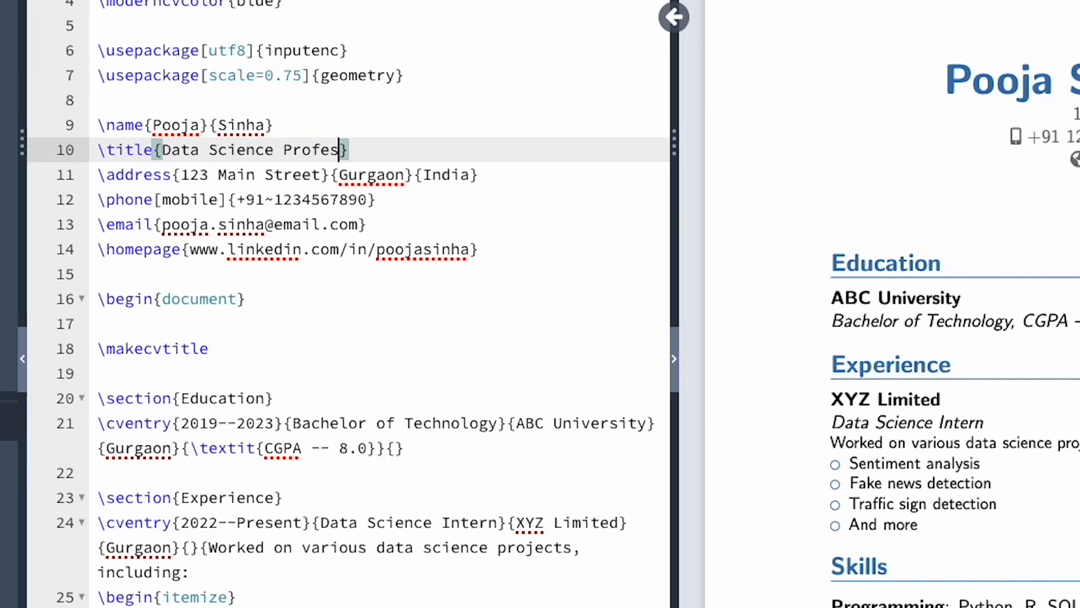
{"action": "type", "text": "sional"}
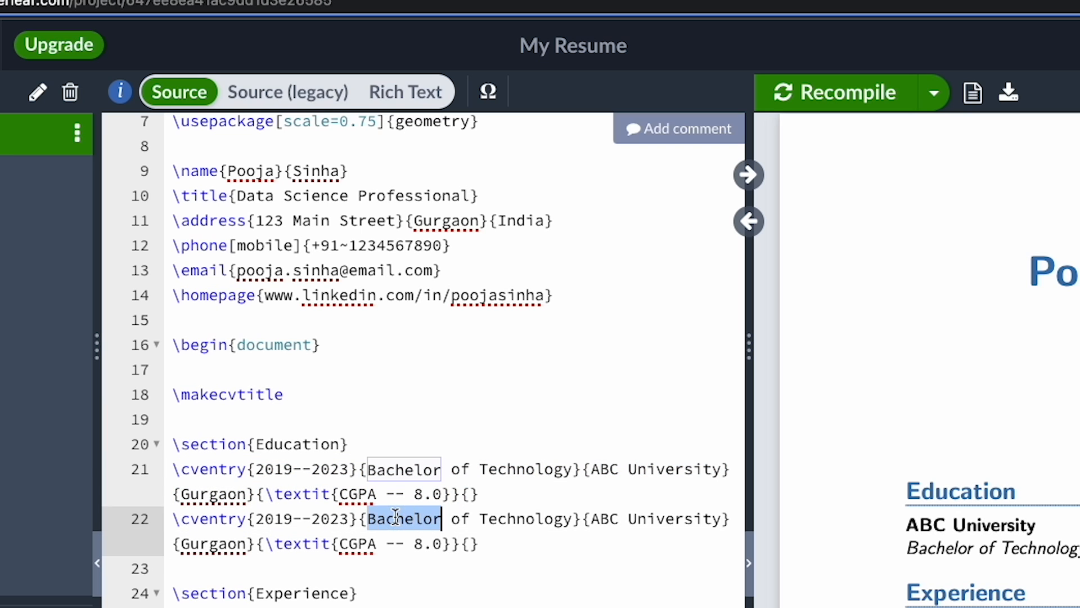
{"action": "type", "text": "Master"}
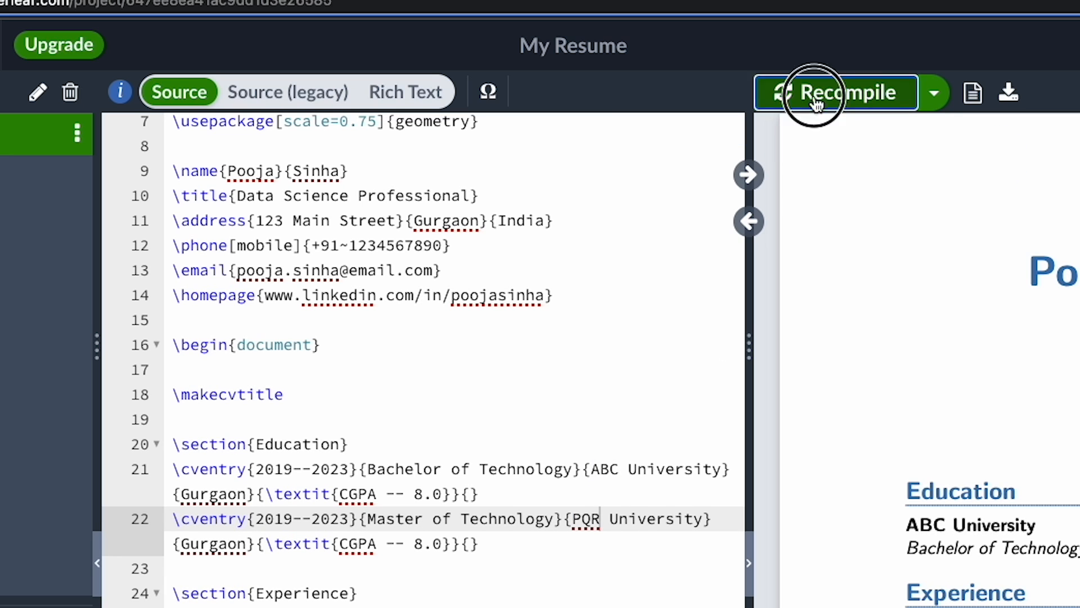
- Recompile to show the edited resume in the preview and return to the notes document
{"action": "left_click", "coordinate": [834, 93]}
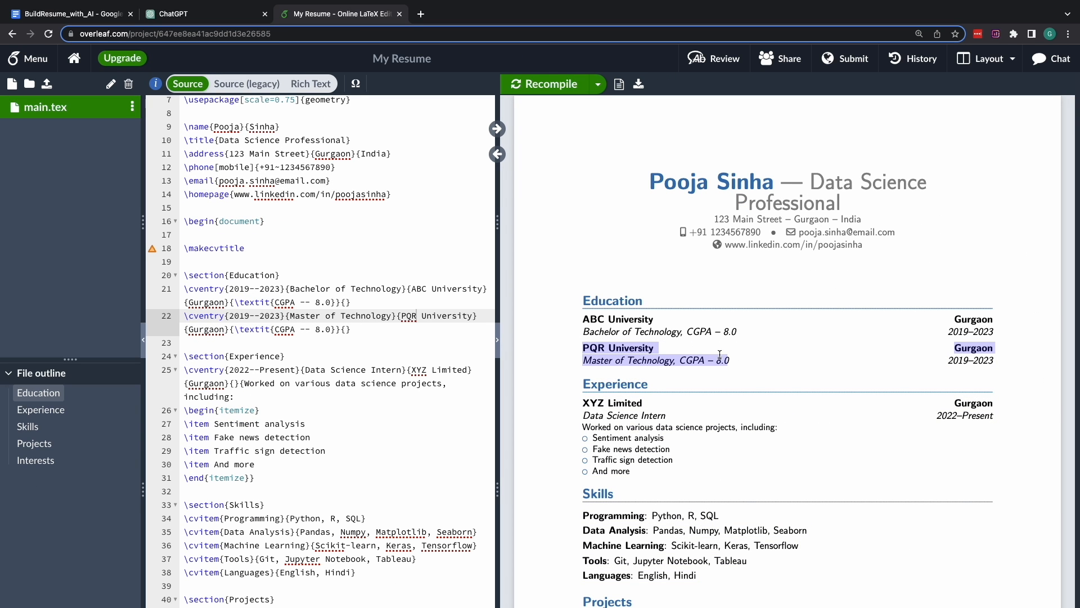
{"action": "left_click", "coordinate": [541, 376]}
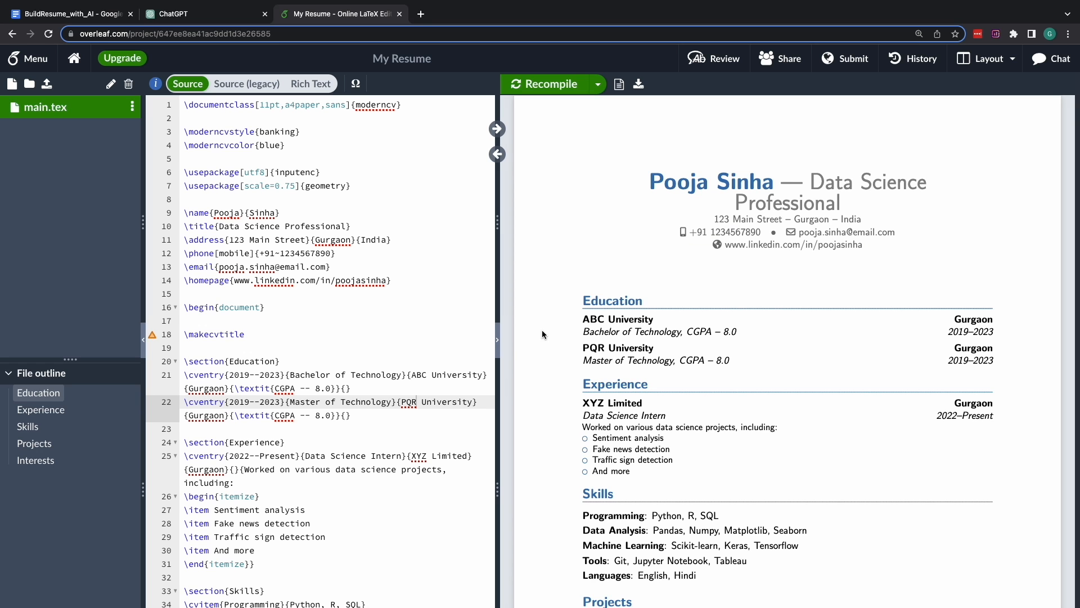
{"action": "left_click", "coordinate": [68, 13]}
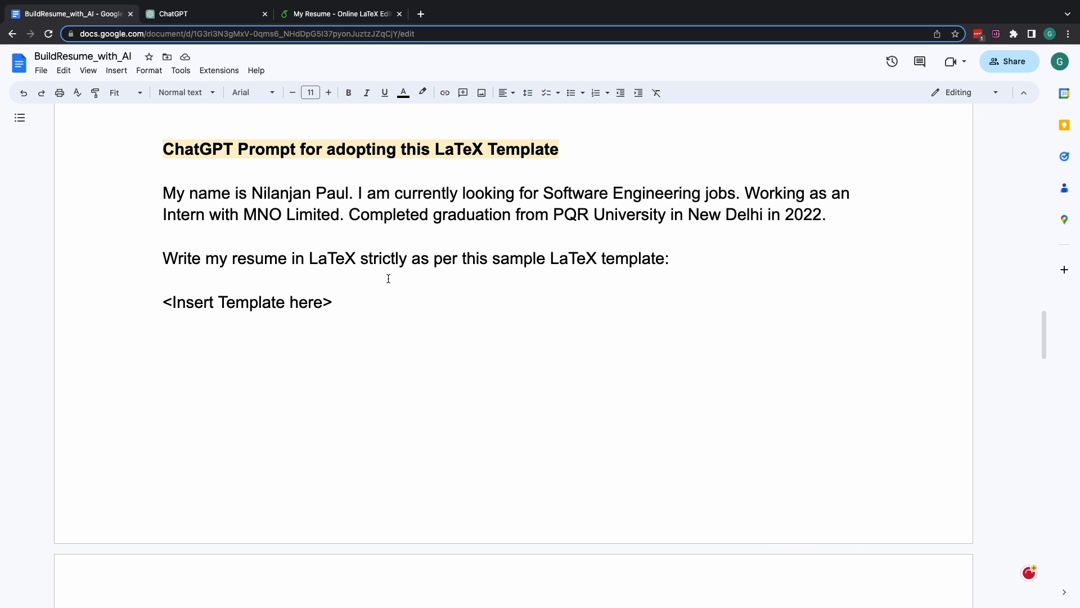
- Highlight the job sought, university name and profile details in the prompt notes
{"action": "left_click", "coordinate": [604, 193]}
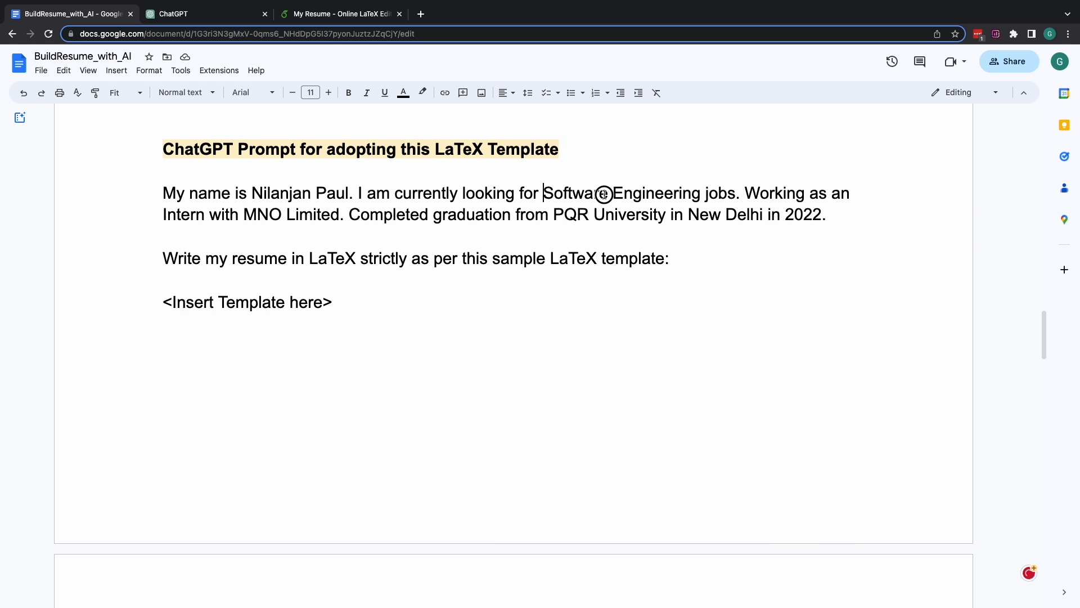
{"action": "left_click_drag", "start_coordinate": [543, 193], "coordinate": [738, 192]}
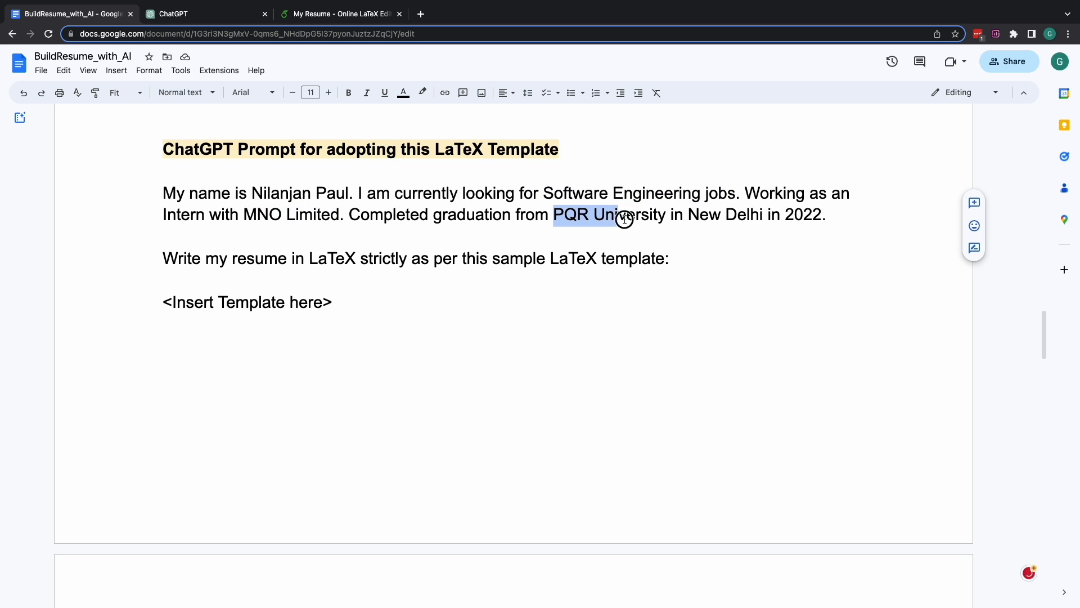
{"action": "left_click_drag", "start_coordinate": [623, 214], "coordinate": [664, 214]}
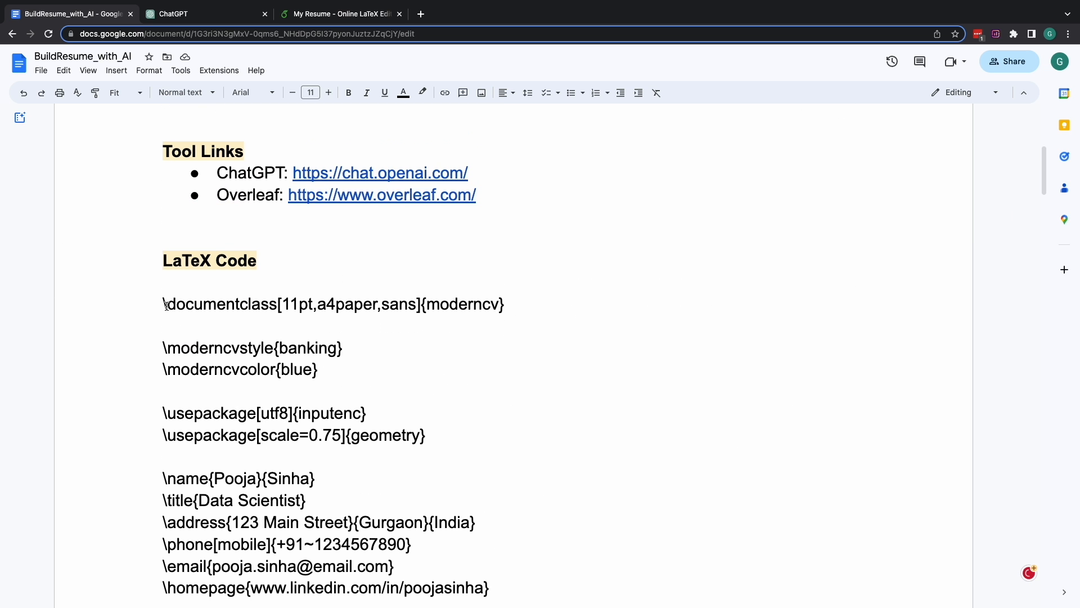
- Copy the sample LaTeX resume template code and bring it into the ChatGPT conversation
{"action": "left_click_drag", "start_coordinate": [163, 303], "coordinate": [490, 587]}
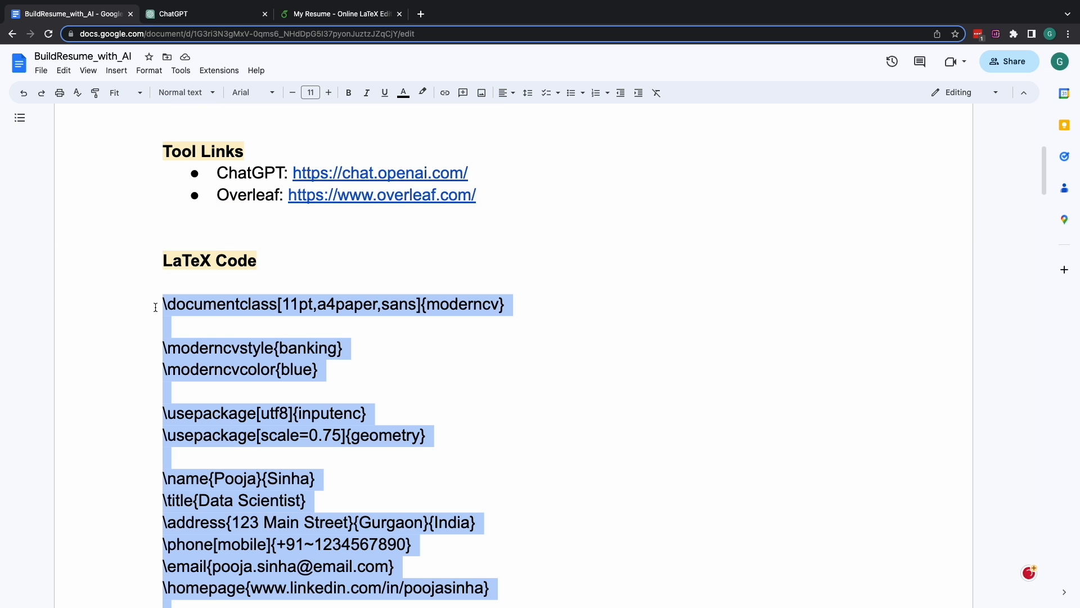
{"action": "left_click", "coordinate": [206, 14]}
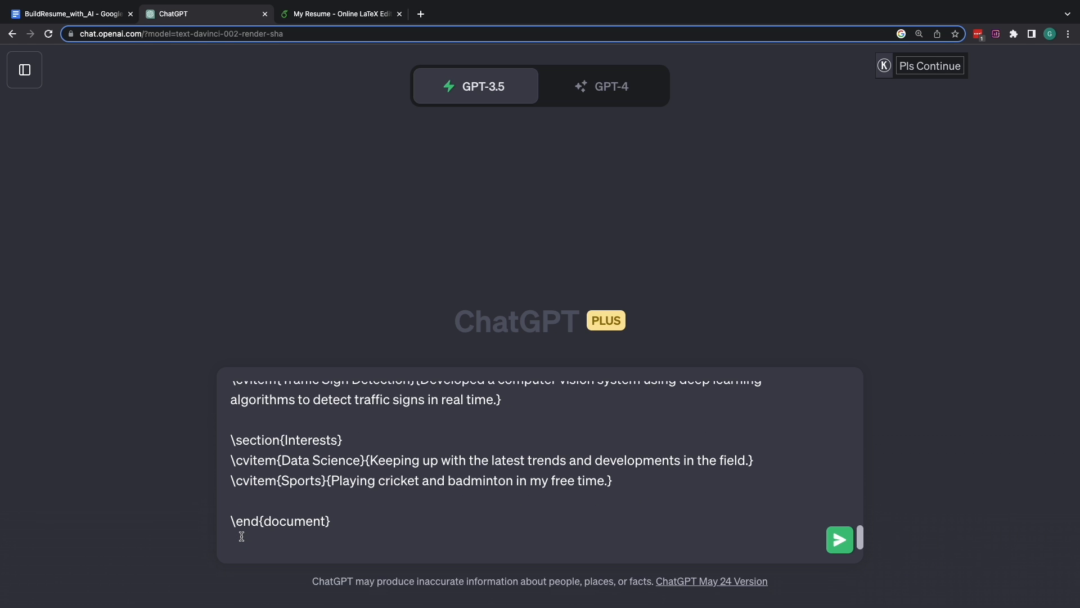
- Send the template prompt, copy ChatGPT's generated LaTeX resume code and paste it in Overleaf
{"action": "left_click", "coordinate": [838, 539]}
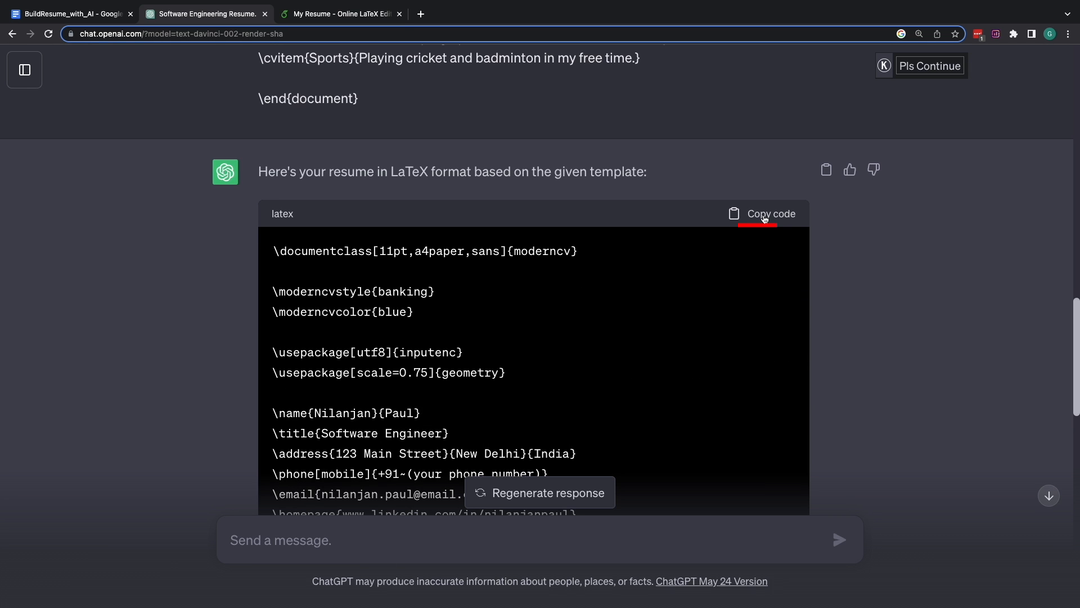
{"action": "left_click", "coordinate": [762, 214]}
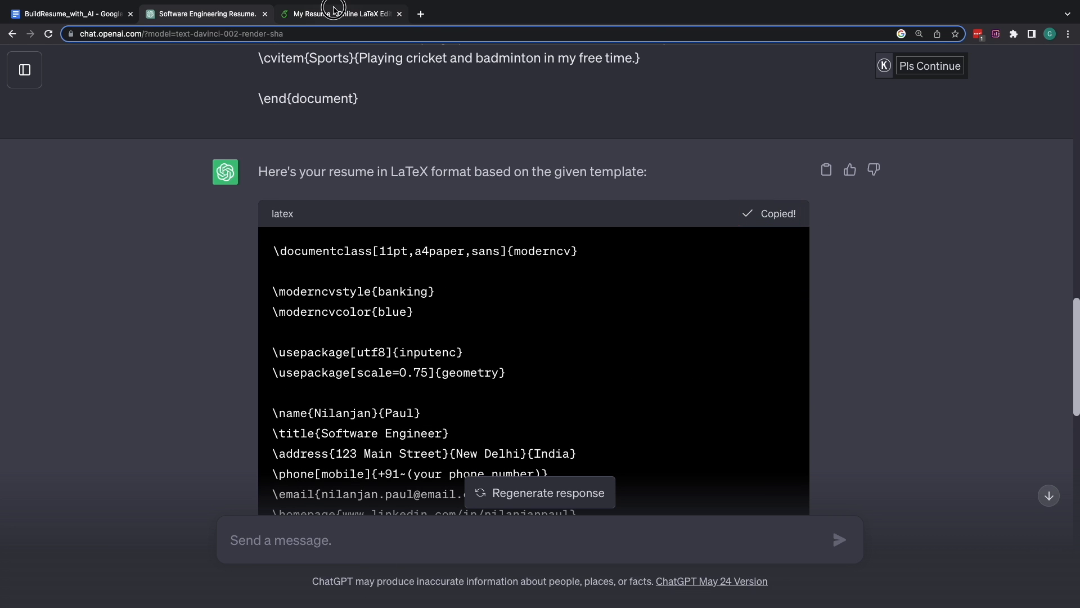
{"action": "left_click", "coordinate": [340, 13]}
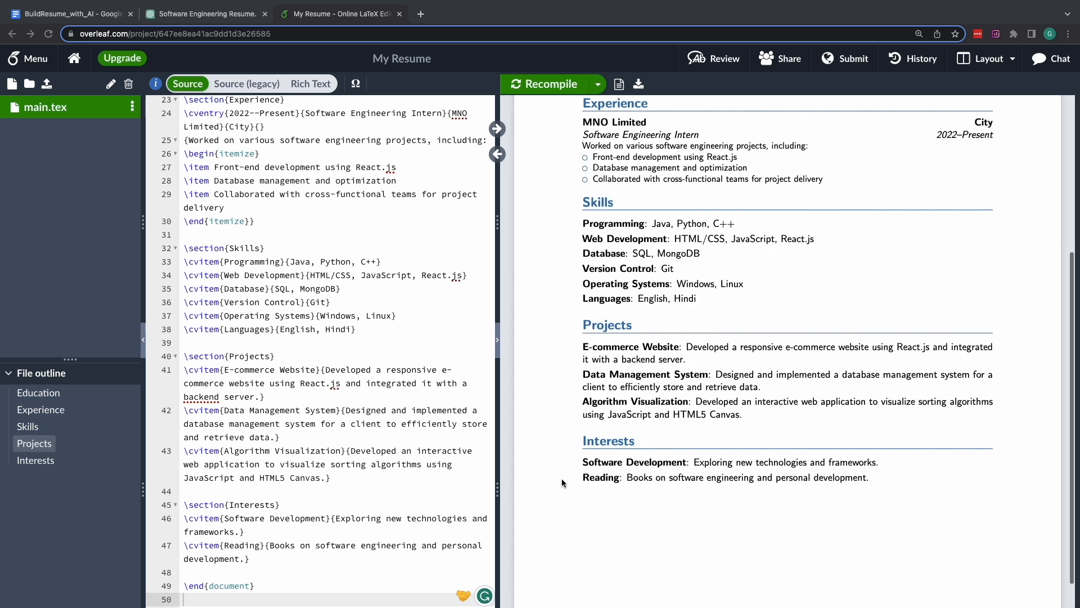
- Recompile the Software Engineer resume and return to the notes document
{"action": "left_click", "coordinate": [551, 84]}
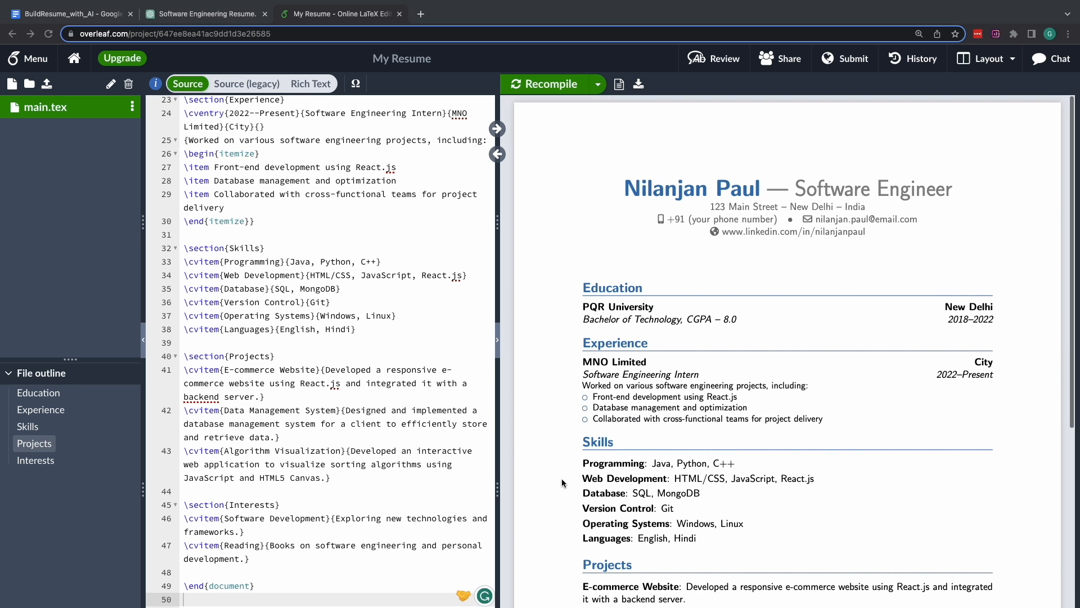
{"action": "left_click", "coordinate": [639, 85]}
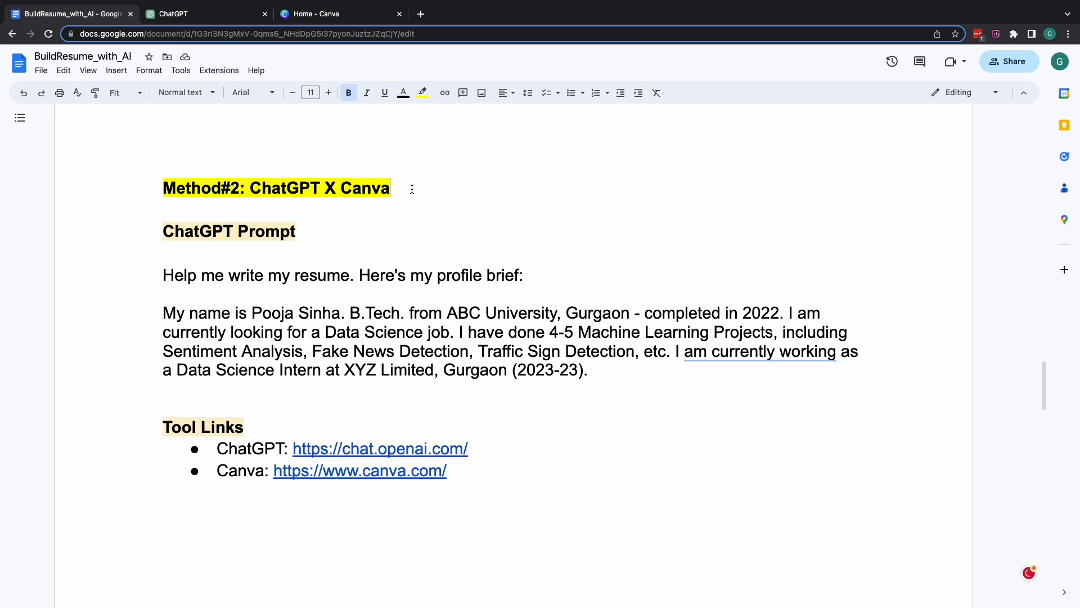
{"action": "triple_click", "coordinate": [276, 188]}
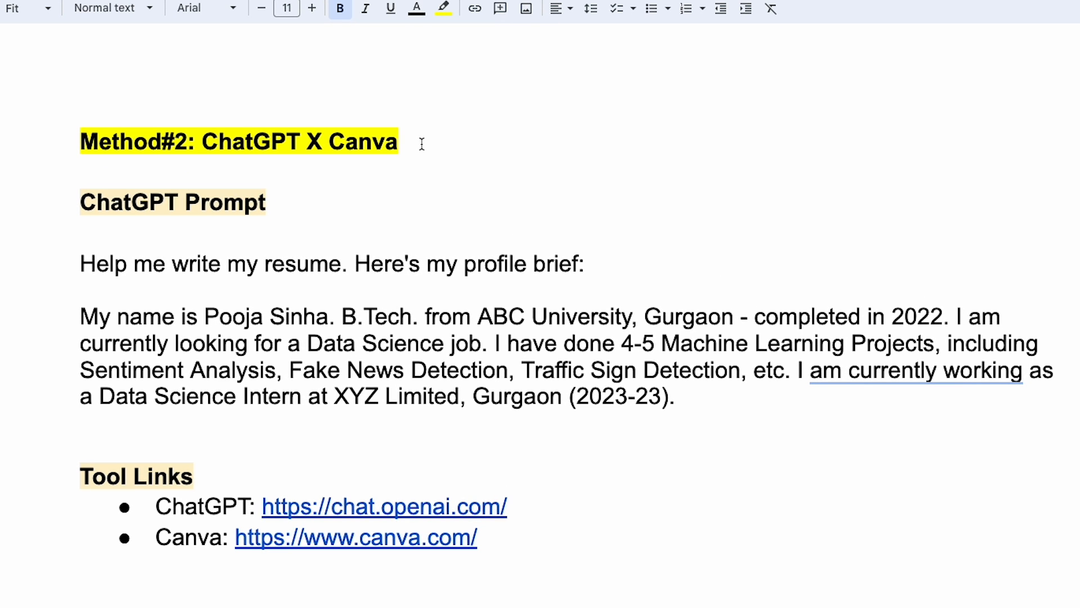
{"action": "left_click", "coordinate": [399, 142]}
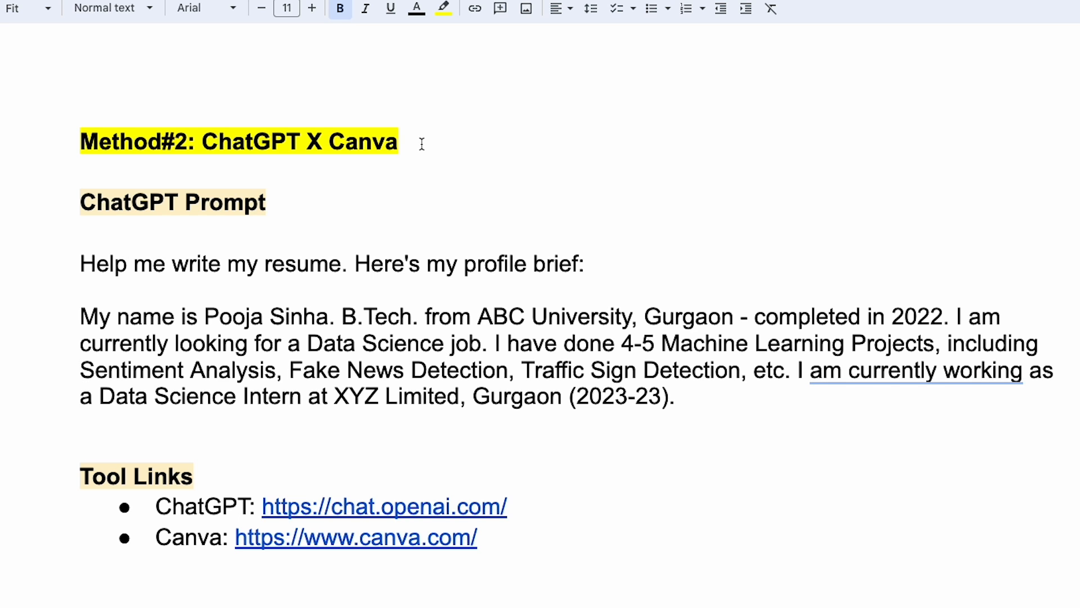
{"action": "left_click_drag", "start_coordinate": [79, 263], "coordinate": [373, 333]}
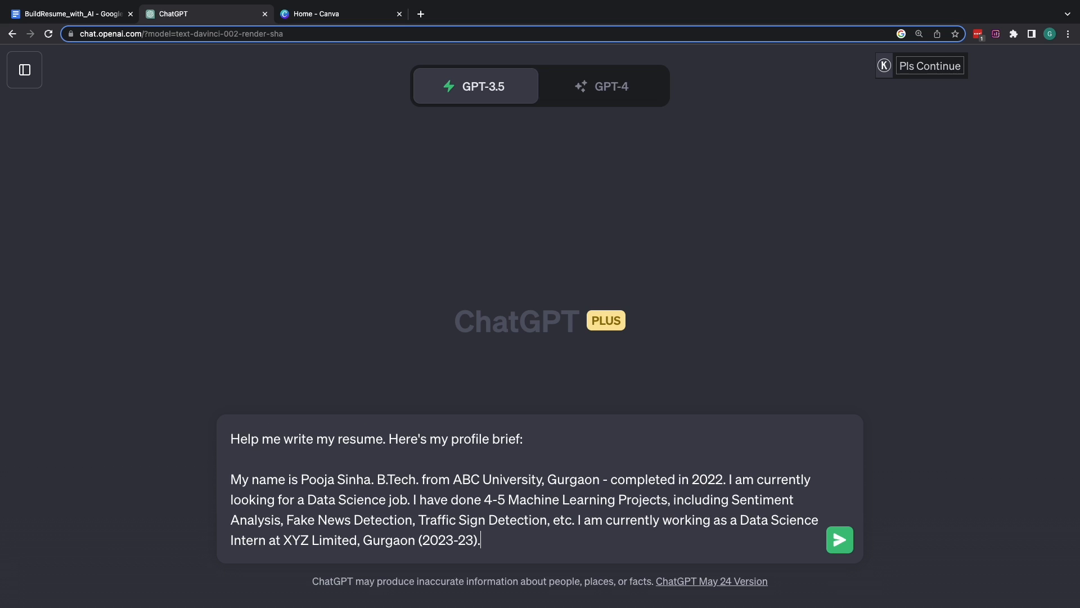
- Send the Data Science profile brief to ChatGPT and move to Canva's home page
{"action": "left_click", "coordinate": [839, 539]}
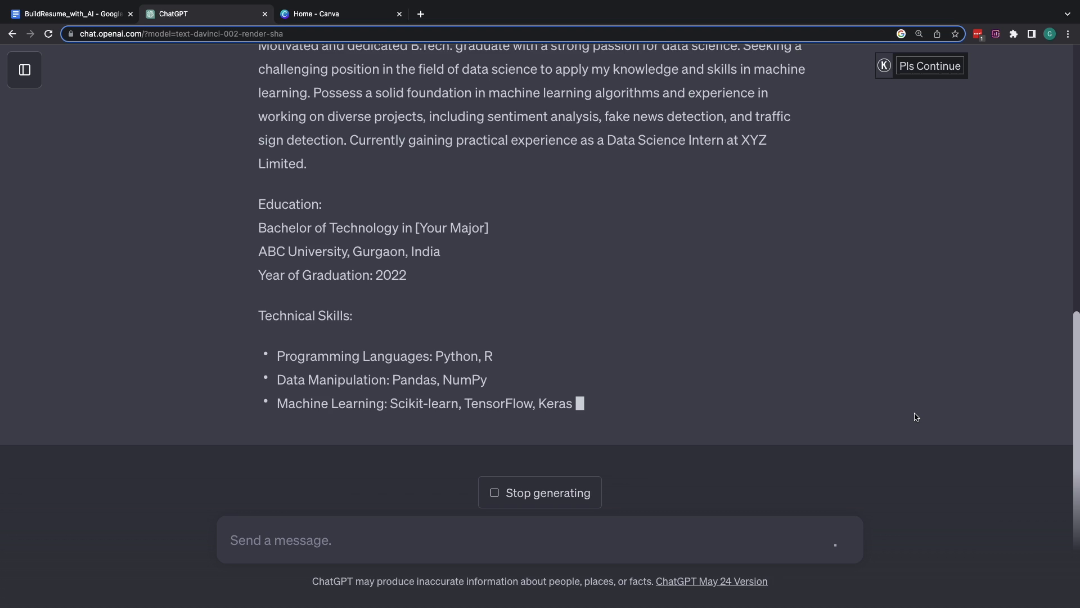
{"action": "left_click", "coordinate": [337, 14]}
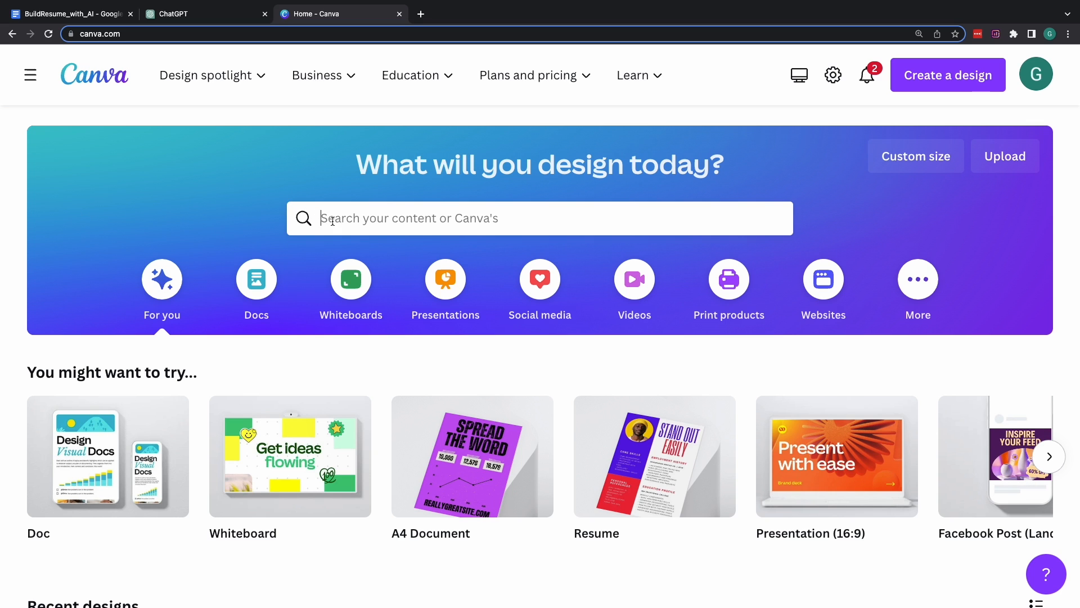
- Search 'resume template' and add a photo for Magic Design to generate matching resume designs
{"action": "type", "text": "resume template"}
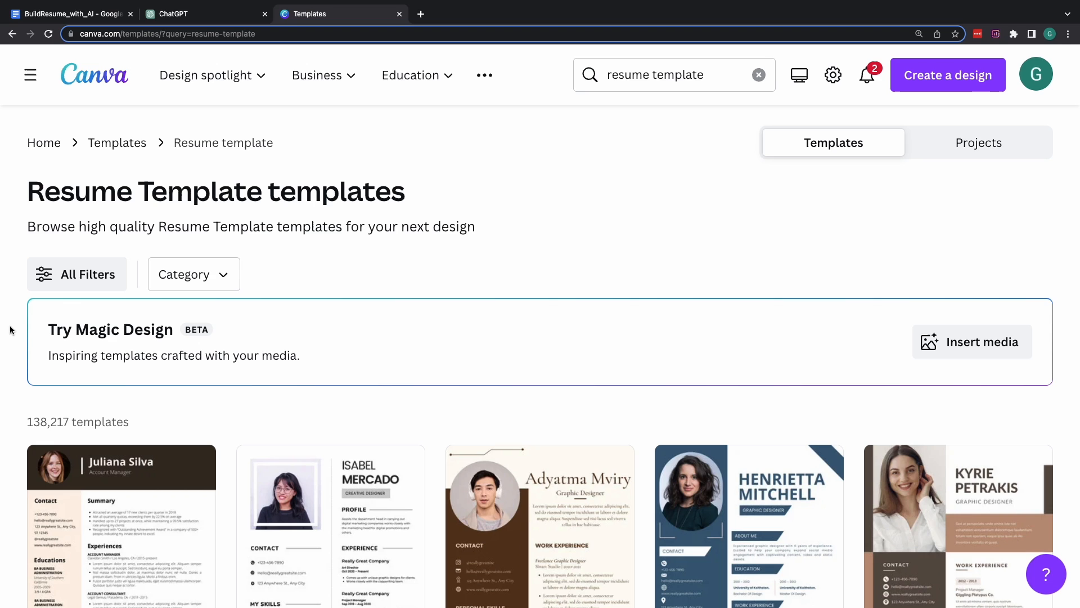
{"action": "mouse_move", "coordinate": [837, 349]}
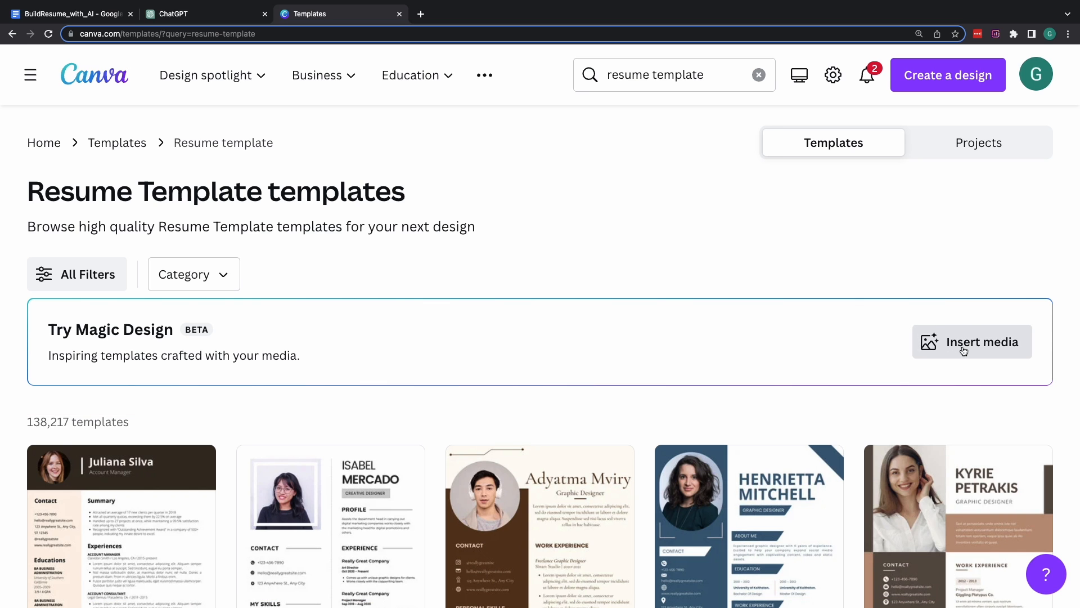
{"action": "left_click", "coordinate": [973, 343]}
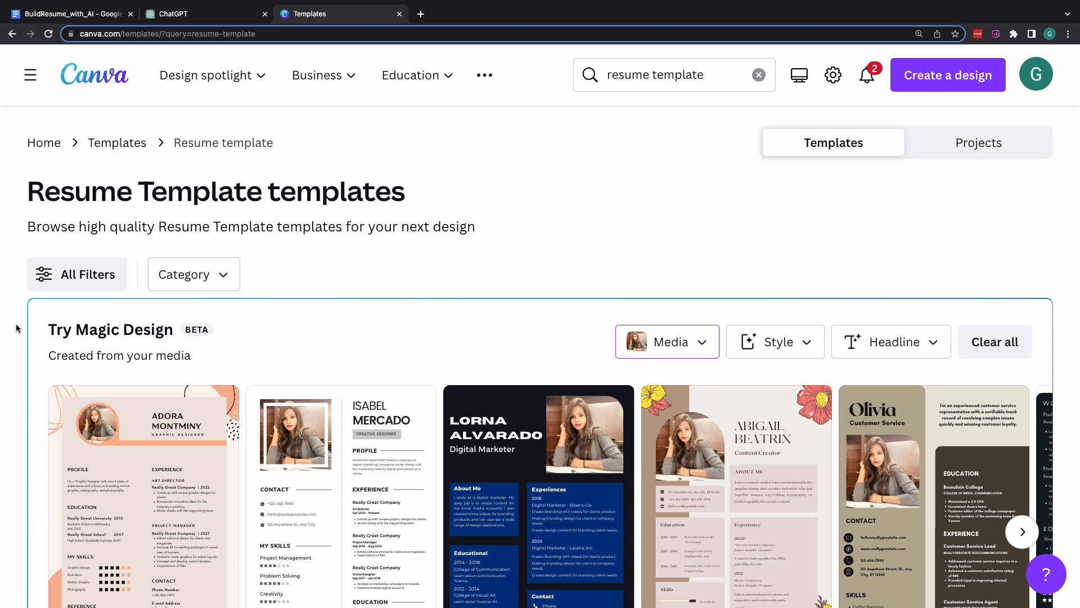
{"action": "scroll", "scroll_direction": "down", "scroll_amount": 3}
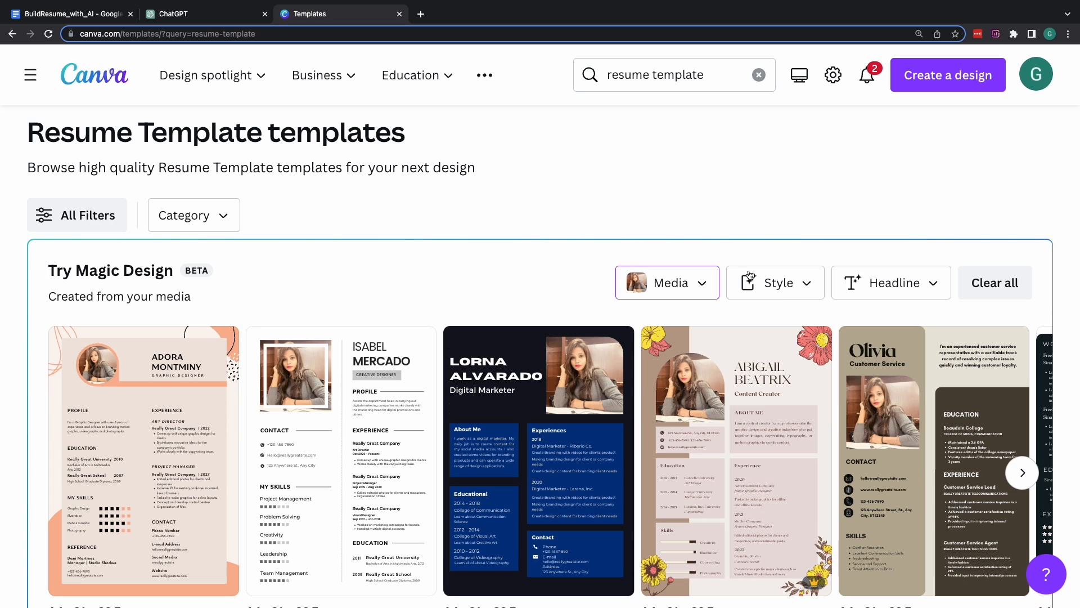
- Browse the Style vibe and theme options, then preview the Clean Simple Creative Designer Resume Template
{"action": "left_click", "coordinate": [774, 281]}
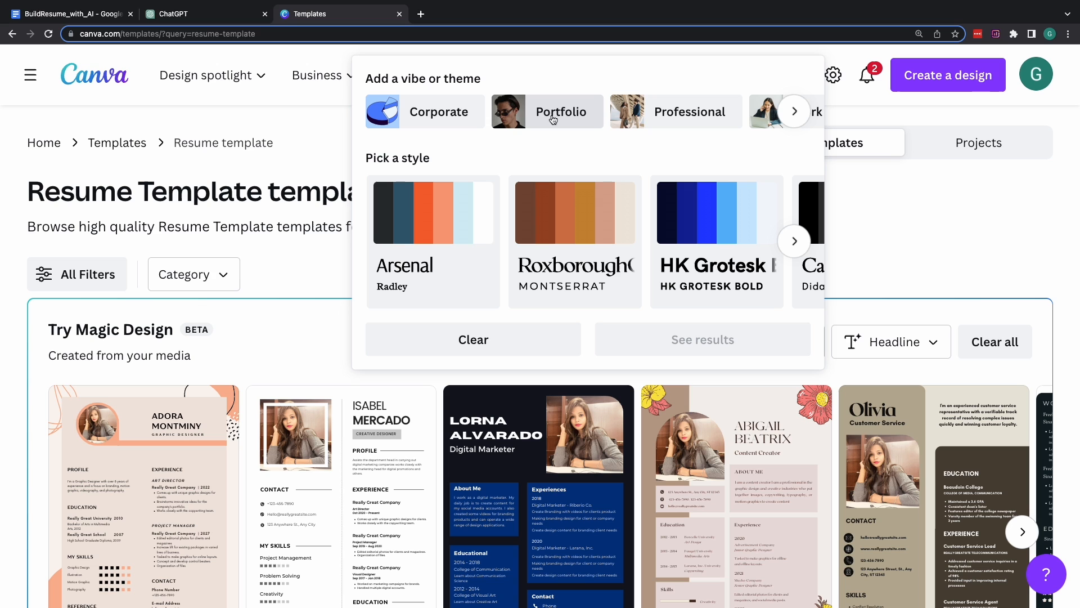
{"action": "left_click", "coordinate": [794, 112]}
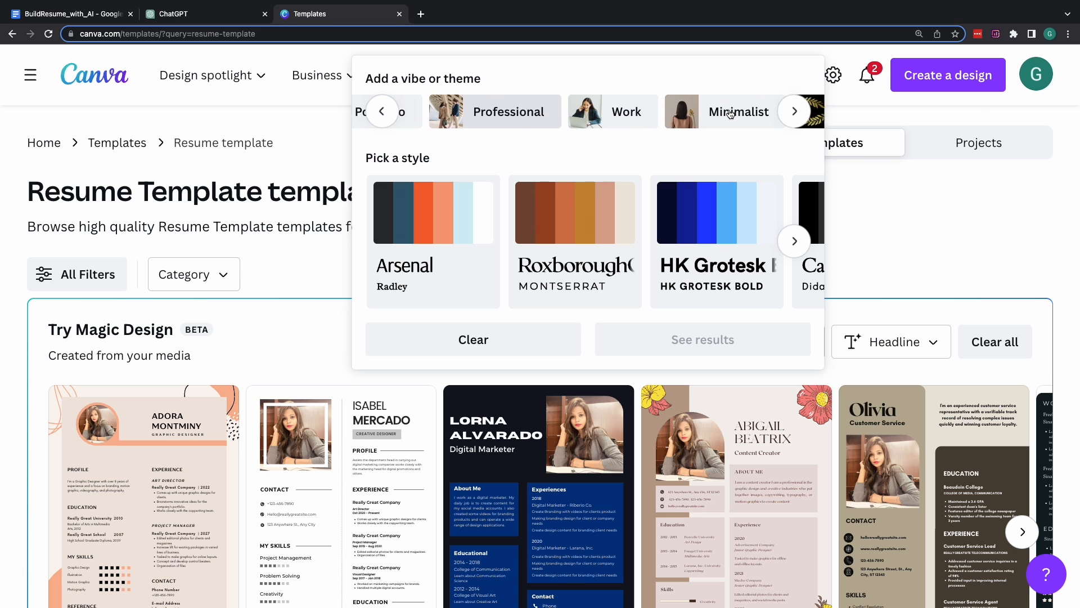
{"action": "left_click", "coordinate": [795, 112]}
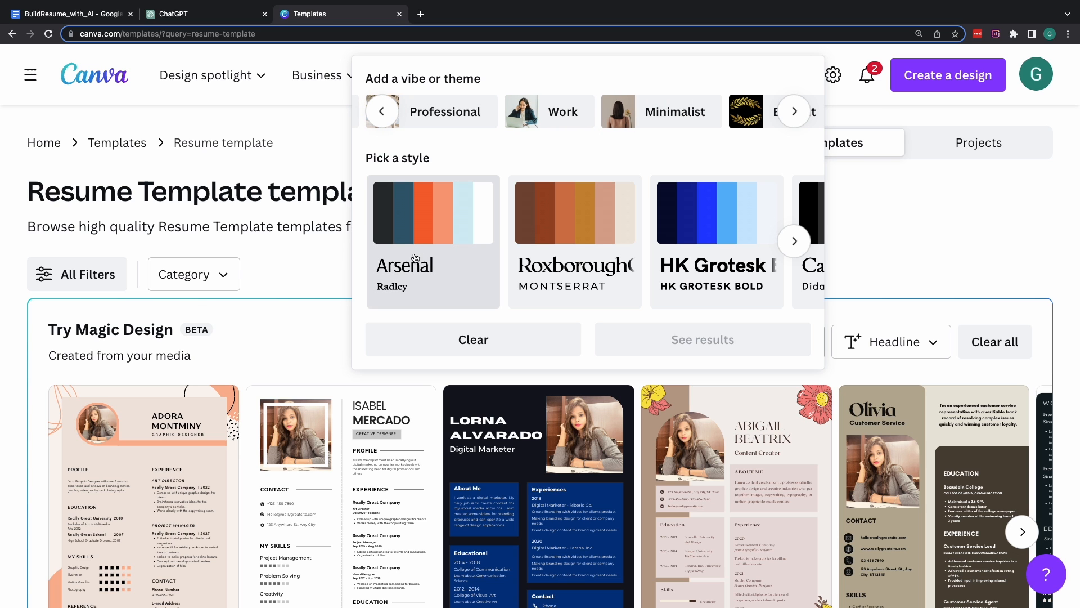
{"action": "mouse_move", "coordinate": [435, 216]}
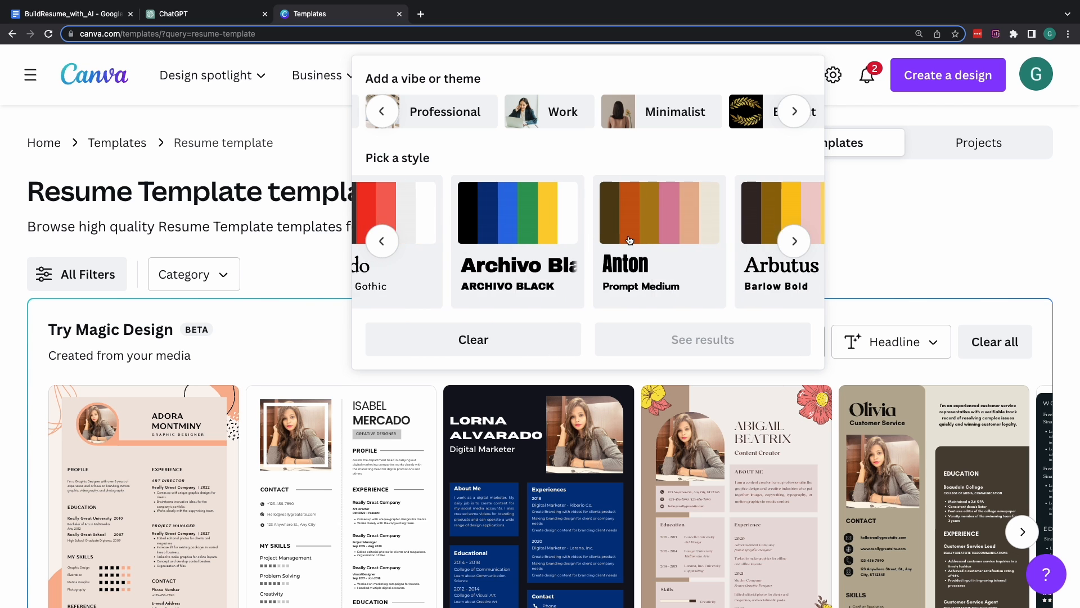
{"action": "left_click", "coordinate": [793, 241]}
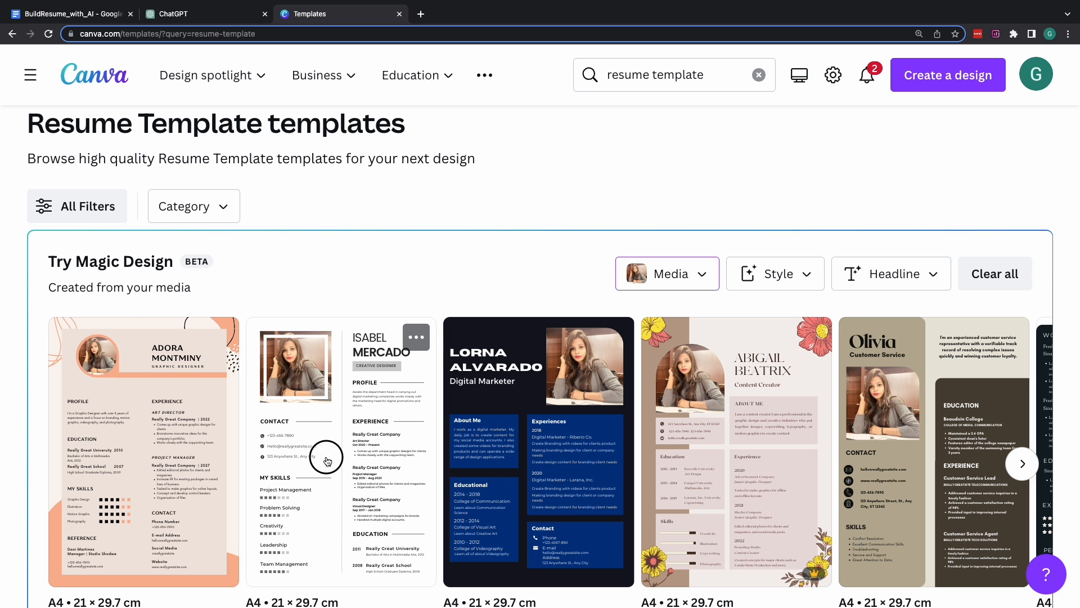
{"action": "left_click", "coordinate": [327, 459]}
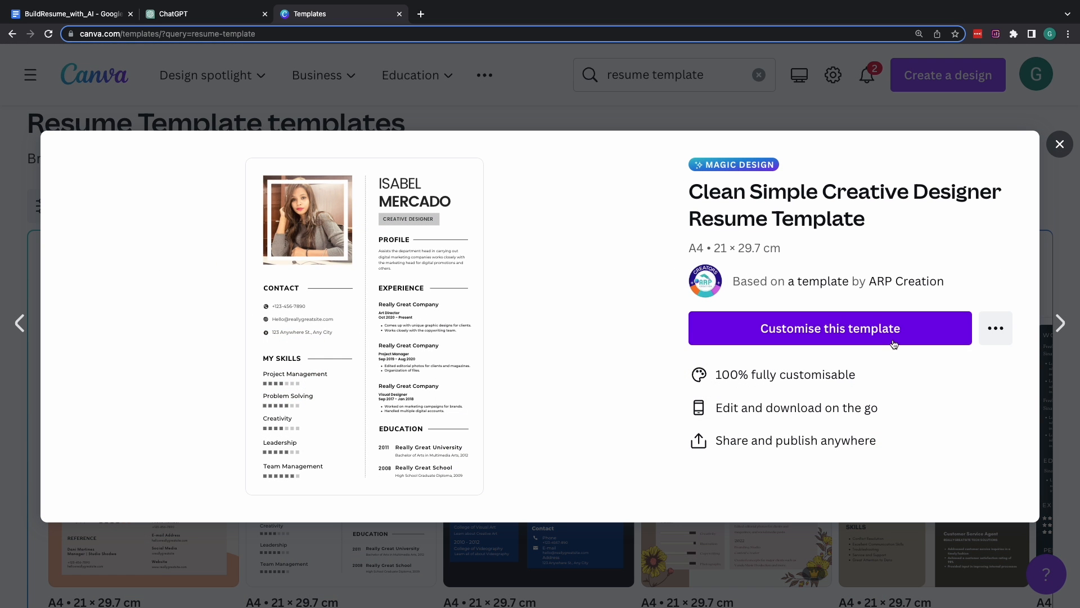
- Trim the template to one experience and education entry and add a PROJECTS heading below Education
{"action": "left_click", "coordinate": [830, 328]}
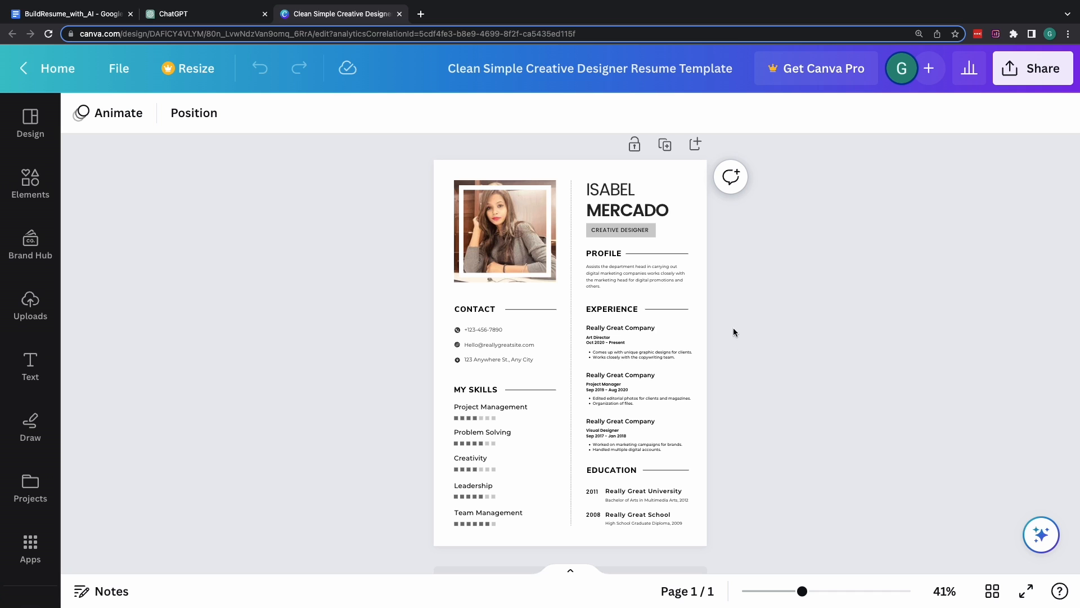
{"action": "mouse_move", "coordinate": [723, 383]}
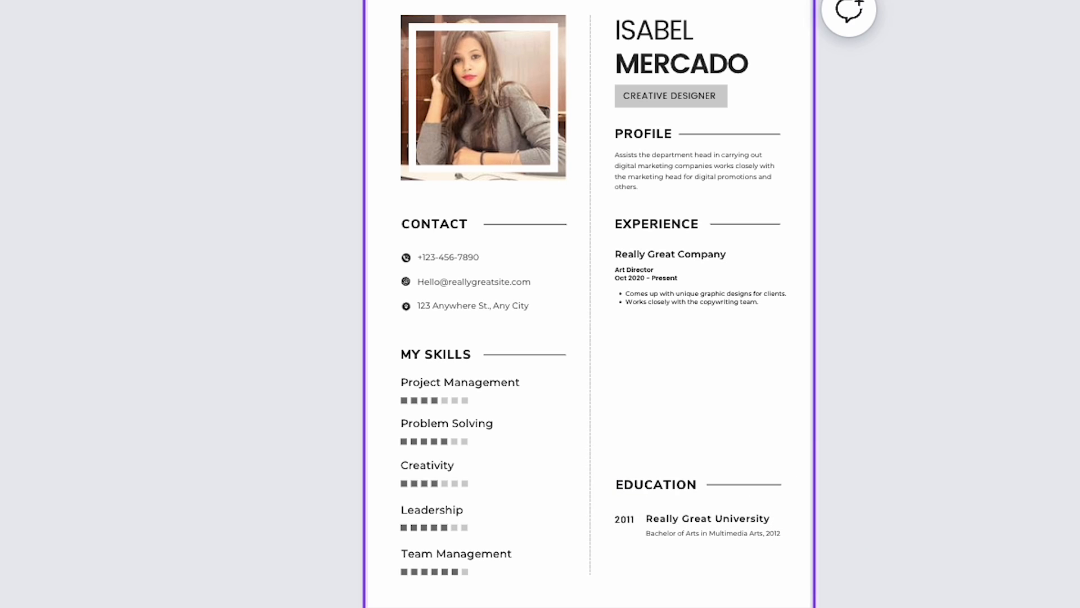
{"action": "left_click", "coordinate": [655, 501]}
{"action": "type", "text": "PROJECTS"}
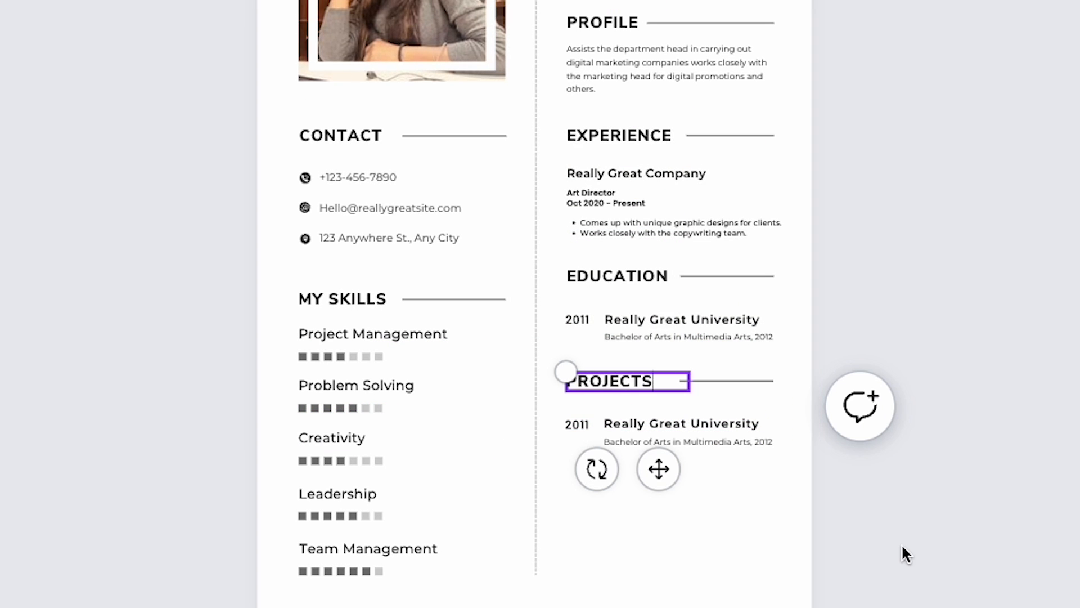
{"action": "left_click", "coordinate": [688, 441]}
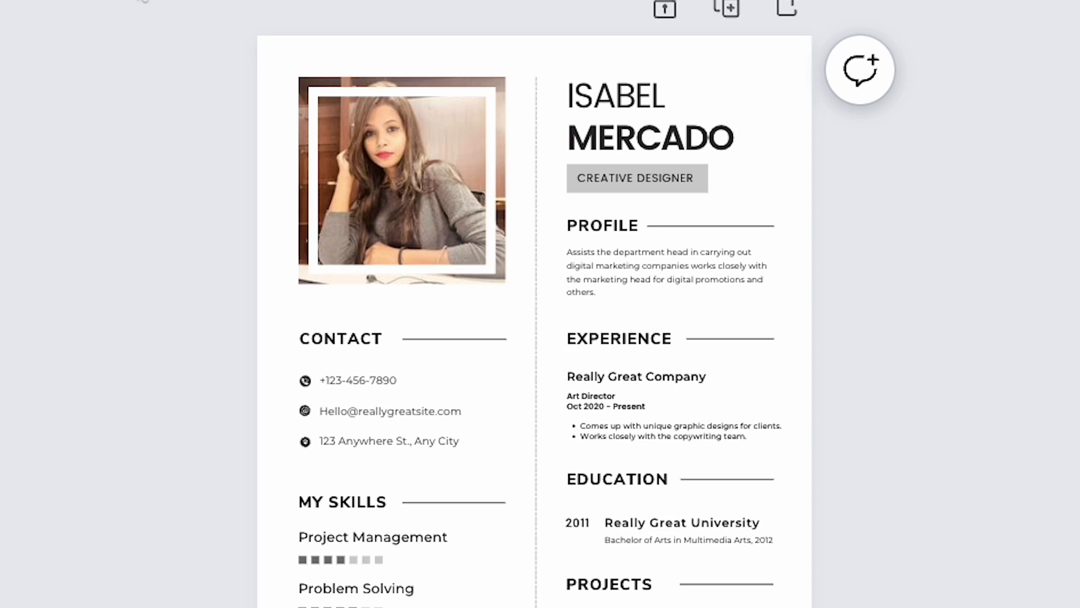
- Replace the template's job title with 'DATA SCIENCE PROFESSIONAL' and finish the Fake News Detection project text
{"action": "double_click", "coordinate": [615, 97]}
{"action": "type", "text": "POOJA"}
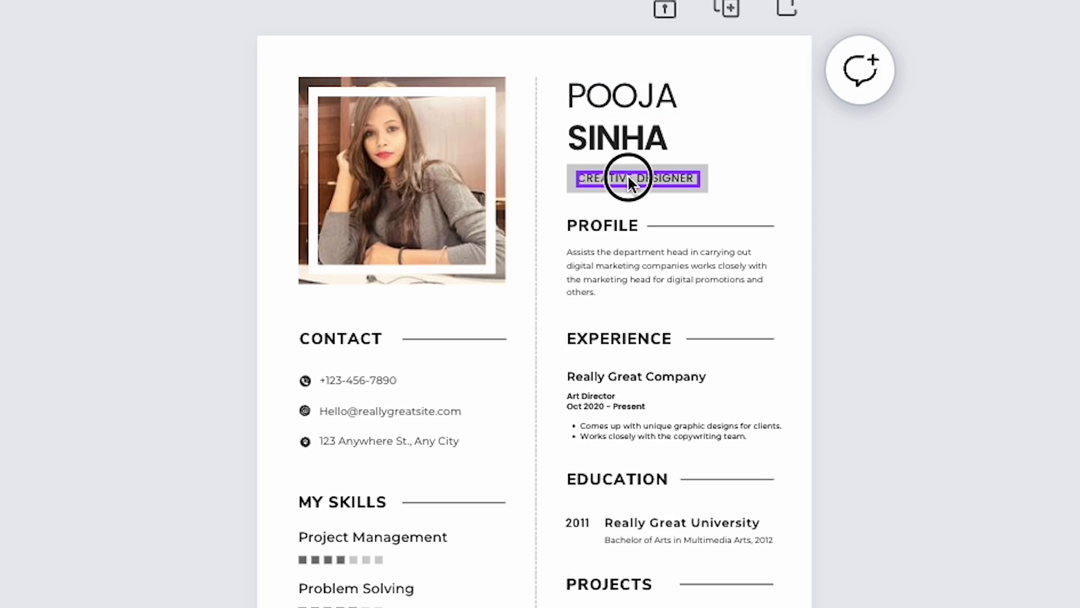
{"action": "type", "text": "DATA SCIENCE PROFESSIONAL"}
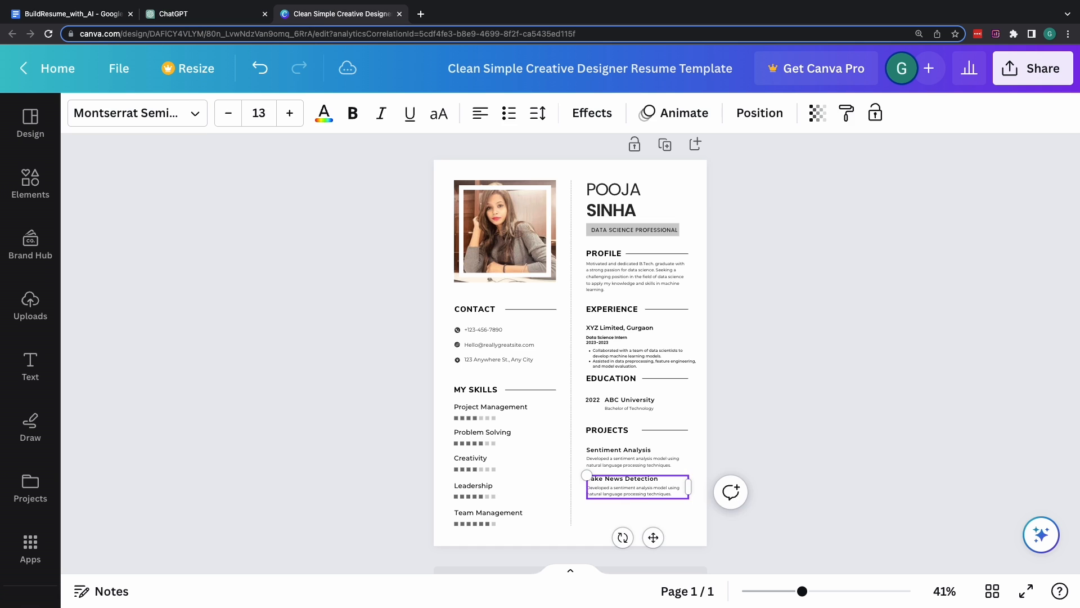
{"action": "left_click", "coordinate": [716, 388]}
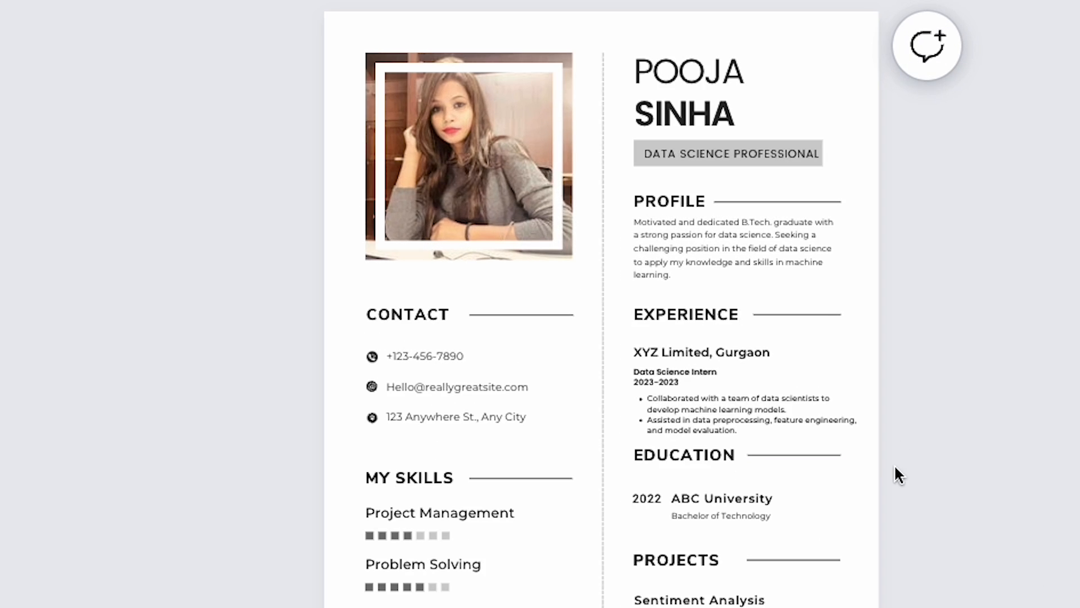
{"action": "scroll", "scroll_direction": "down", "scroll_amount": 3}
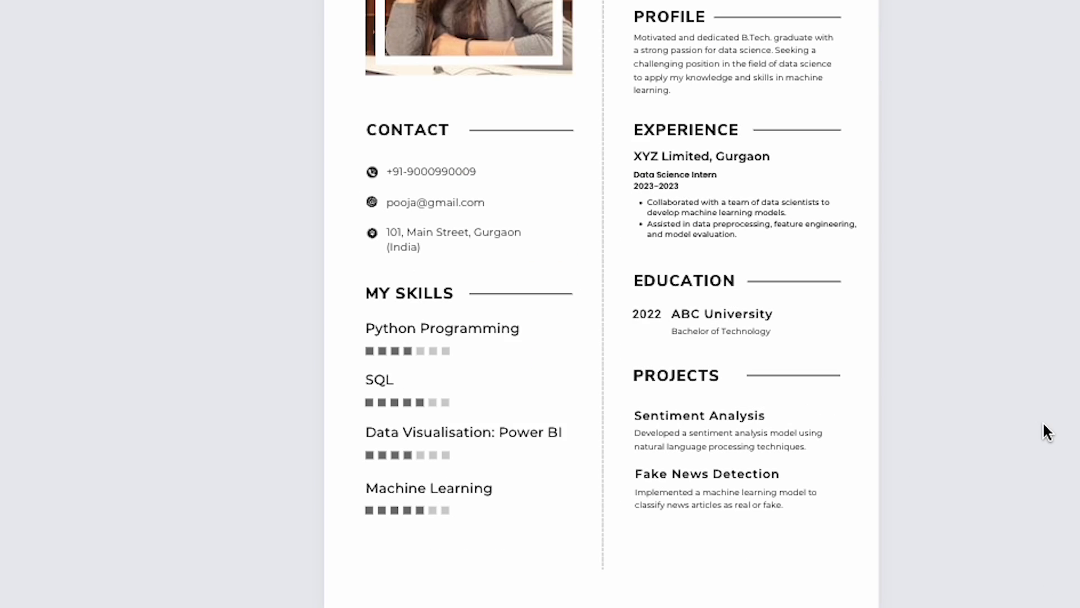
- Adjust the Python Programming skill-level squares
{"action": "left_click", "coordinate": [471, 361]}
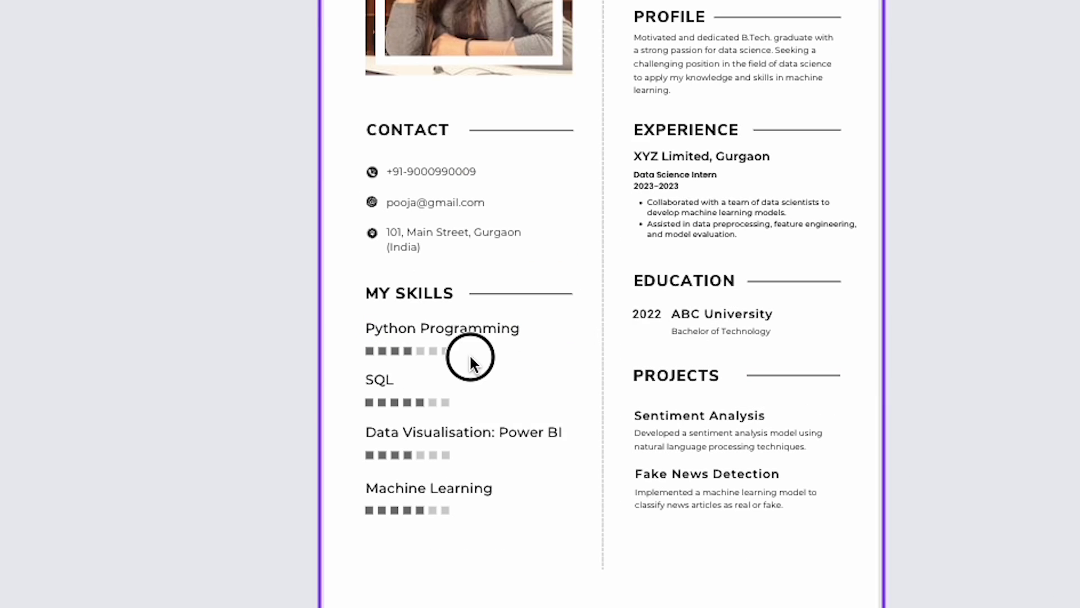
{"action": "left_click", "coordinate": [447, 351]}
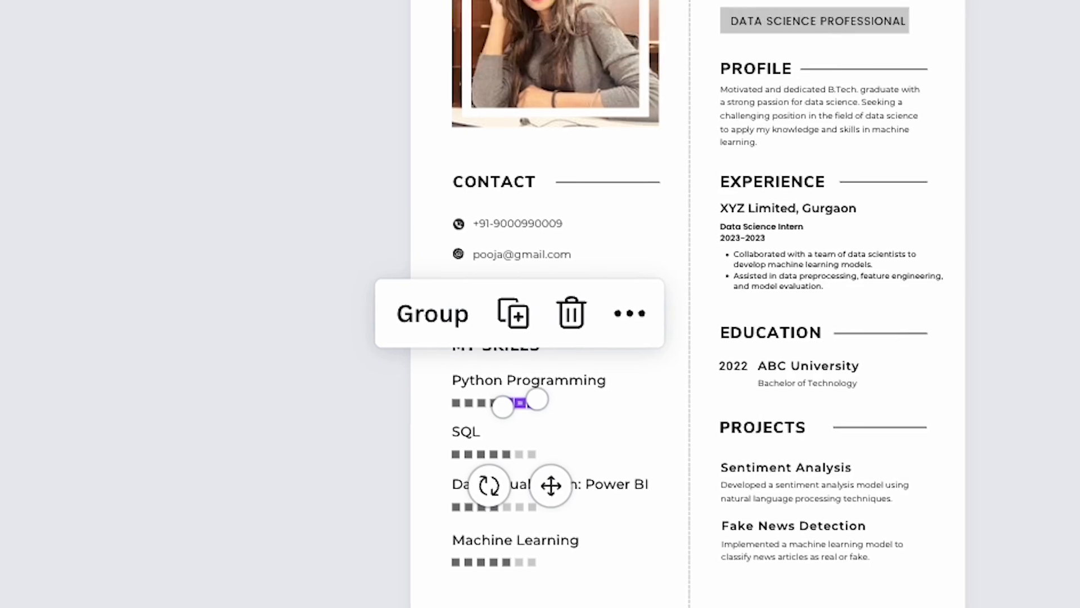
{"action": "left_click", "coordinate": [605, 36]}
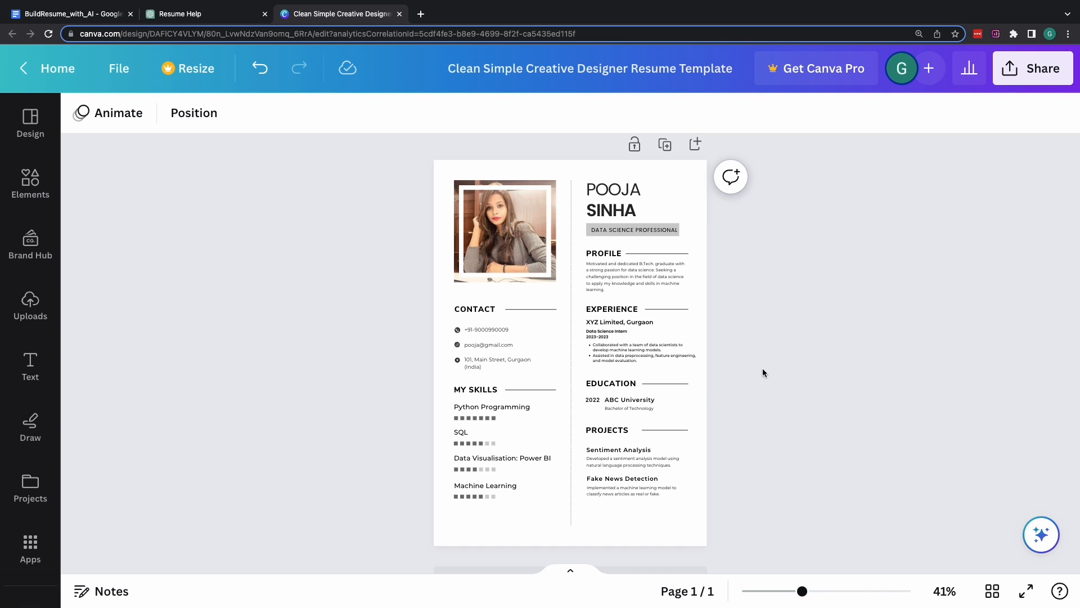
- Download the design from Share as a PDF Standard file
{"action": "left_click", "coordinate": [1032, 69]}
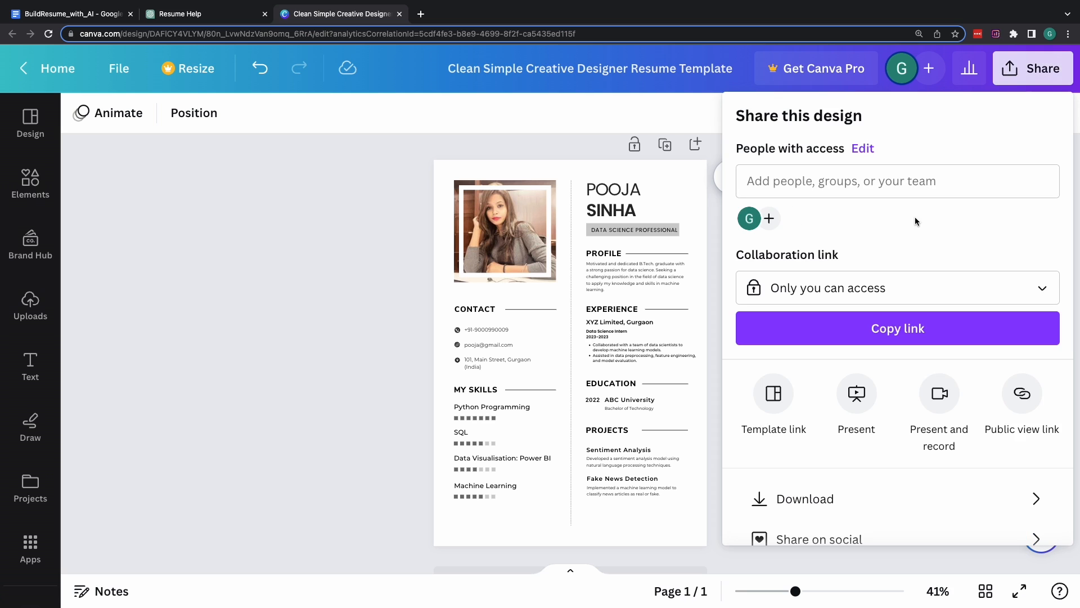
{"action": "left_click", "coordinate": [804, 499]}
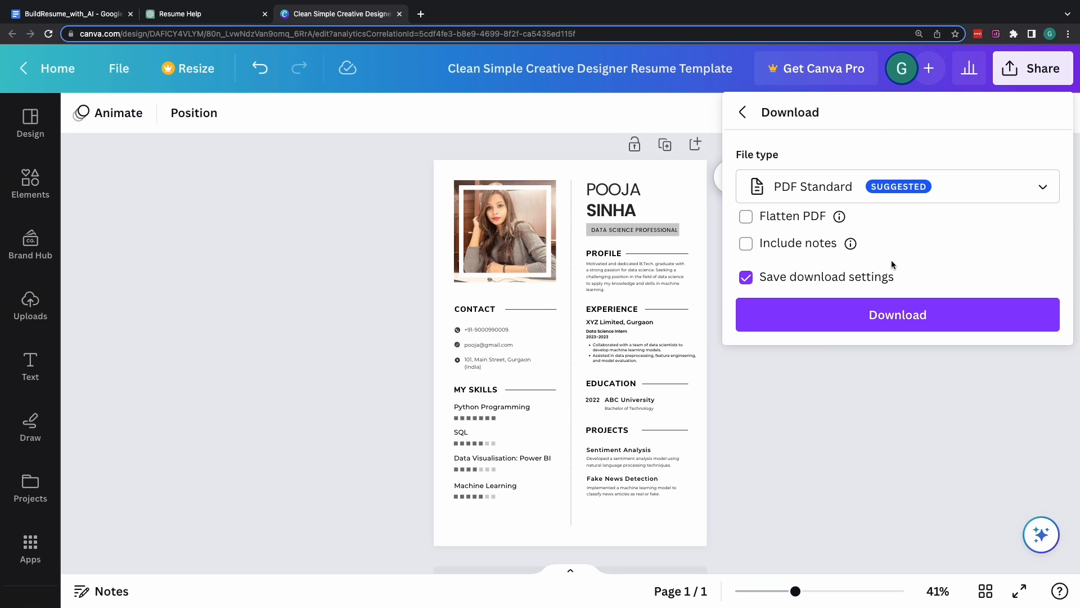
{"action": "left_click", "coordinate": [897, 314]}
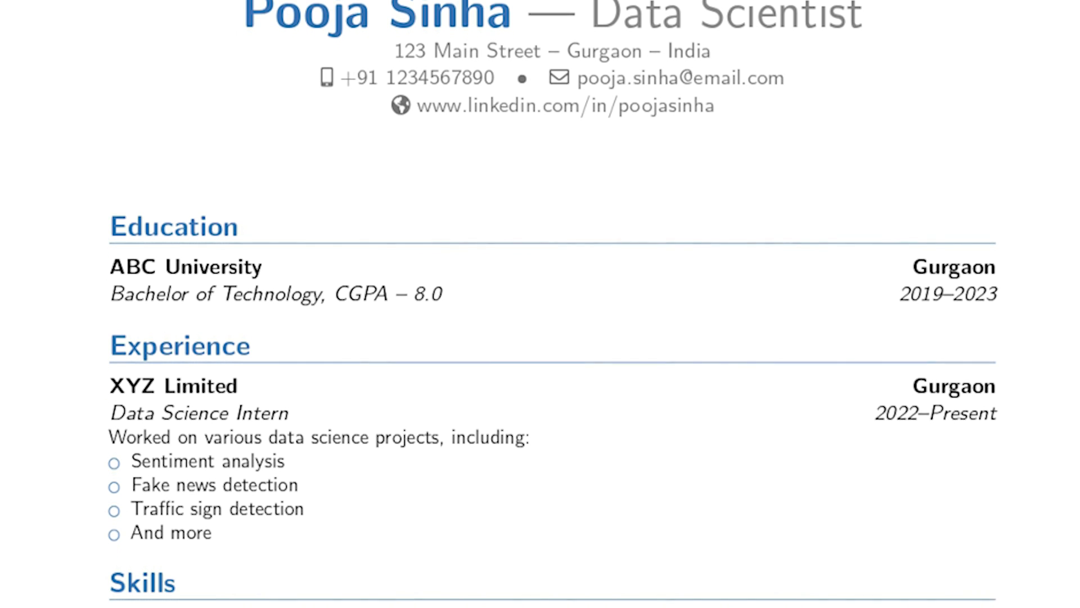
{"action": "scroll", "scroll_direction": "down", "scroll_amount": 3}
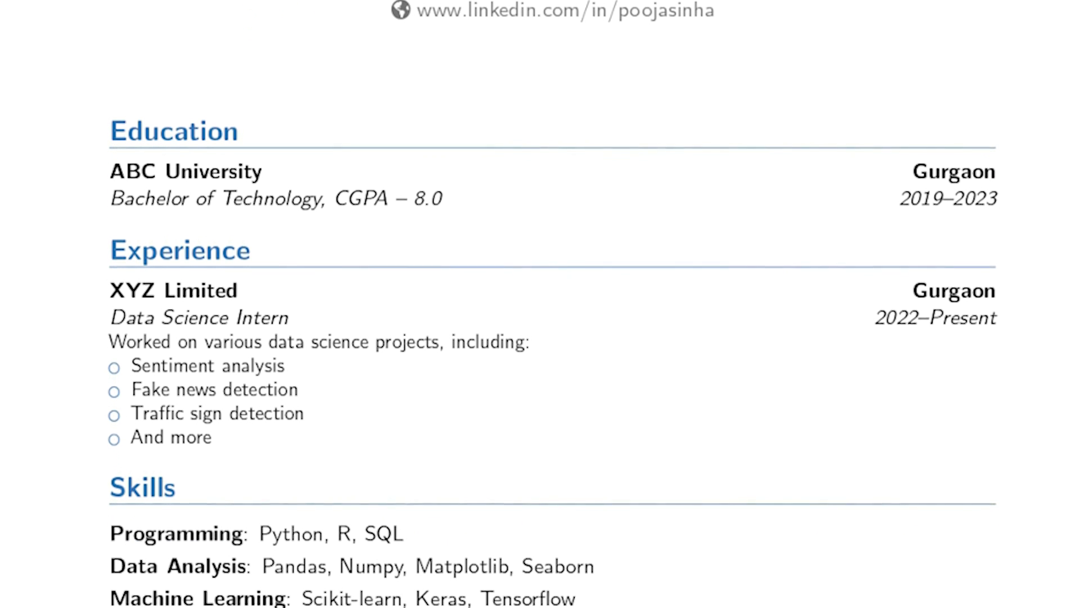
{"action": "scroll", "scroll_direction": "down", "scroll_amount": 3}
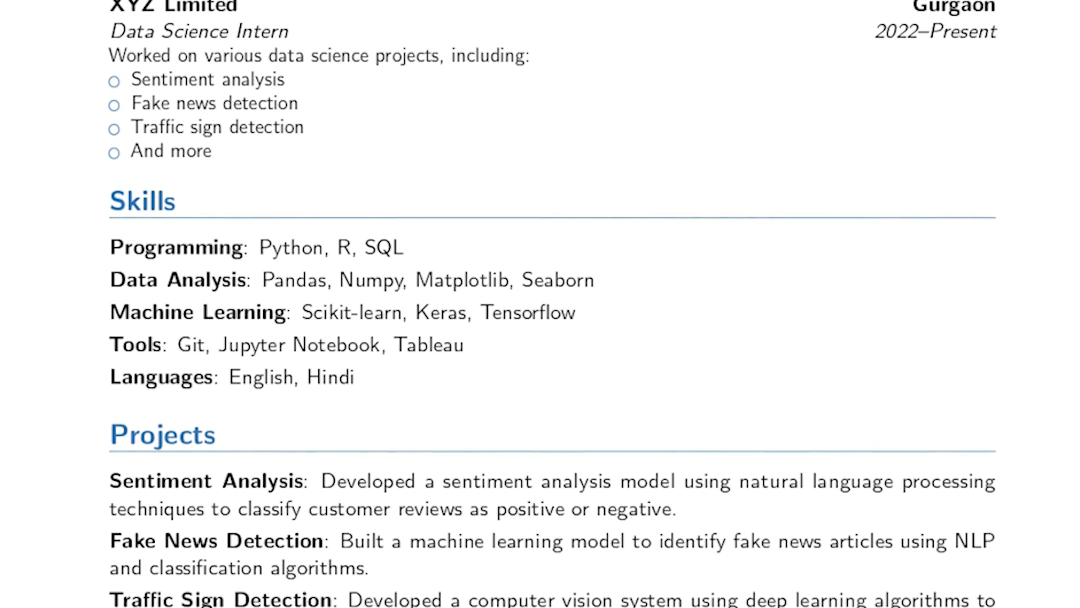
{"action": "scroll", "scroll_direction": "down", "scroll_amount": 3}
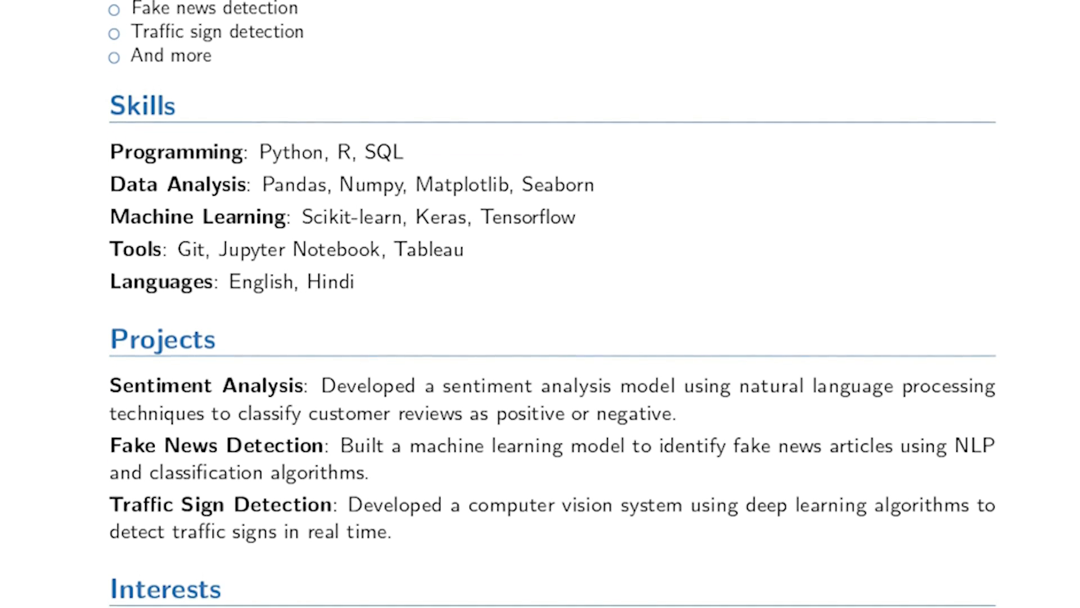
{"action": "scroll", "scroll_direction": "down", "scroll_amount": 3}
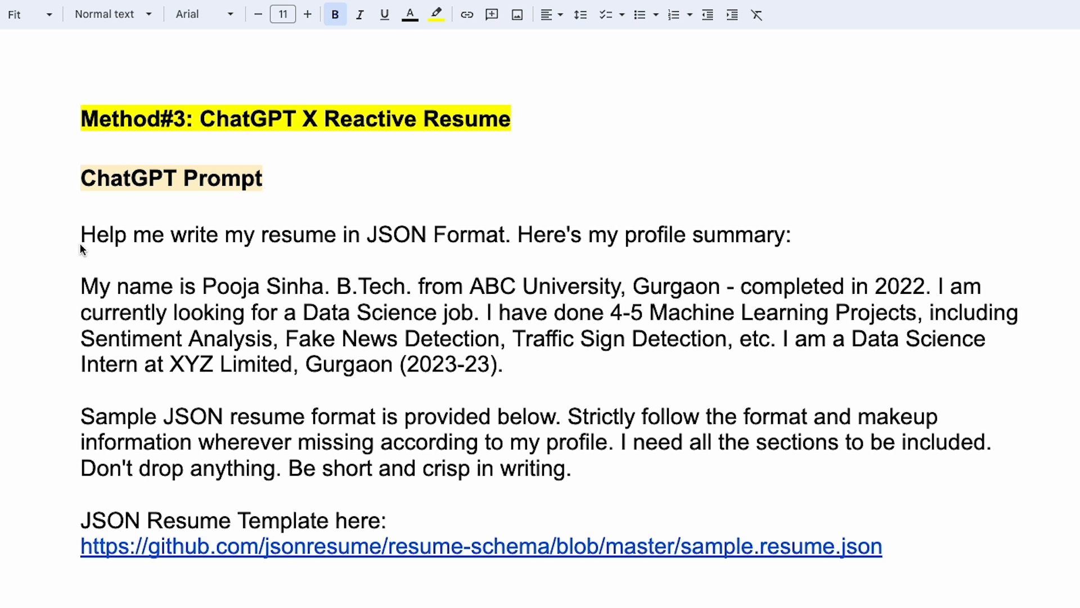
- Select the Google Docs prompt asking ChatGPT for a JSON-formatted résumé
{"action": "left_click_drag", "start_coordinate": [81, 234], "coordinate": [281, 364]}
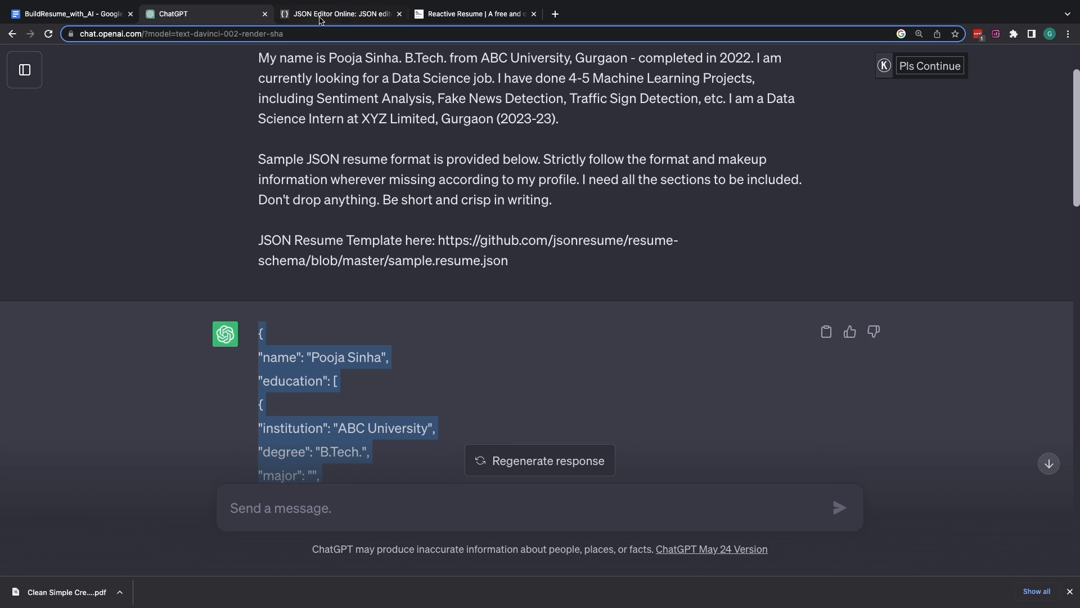
- Switch to JSON Editor Online and bring up its Save options for the pasted JSON
{"action": "left_click", "coordinate": [338, 13]}
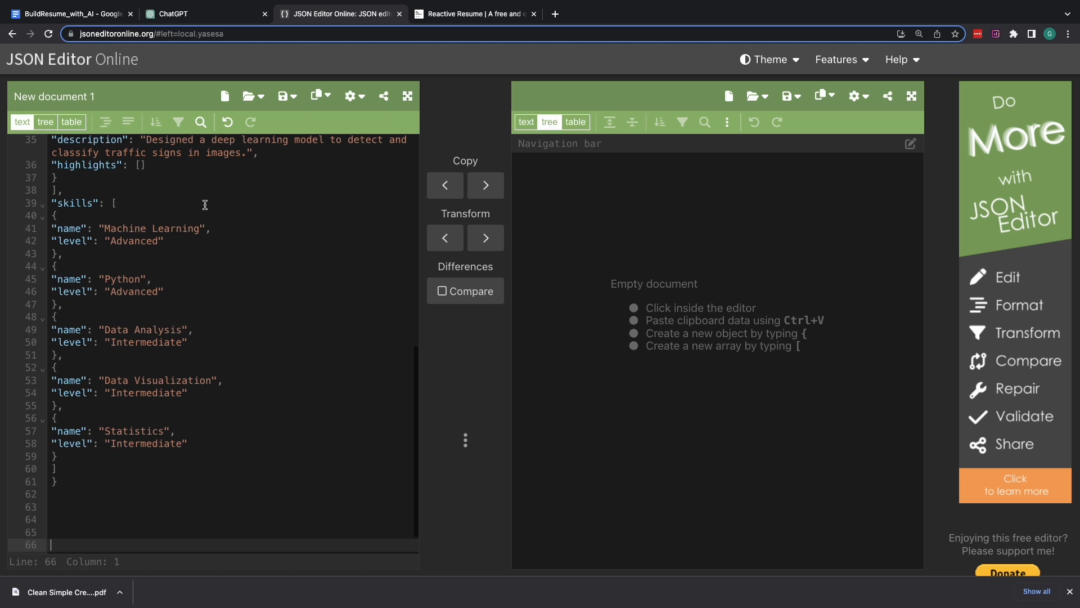
{"action": "left_click", "coordinate": [282, 95]}
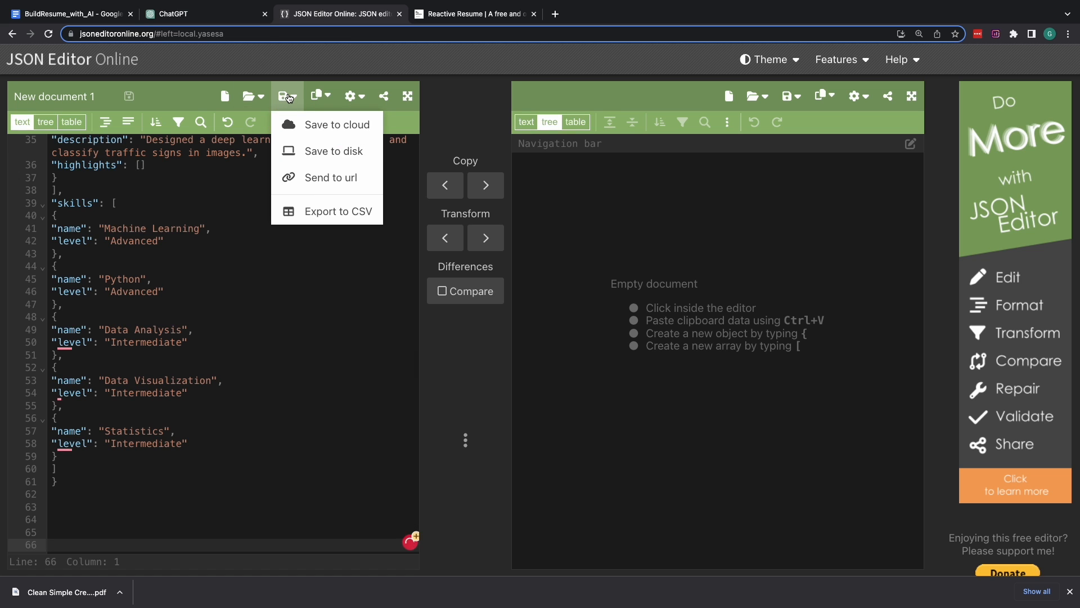
{"action": "mouse_move", "coordinate": [326, 151]}
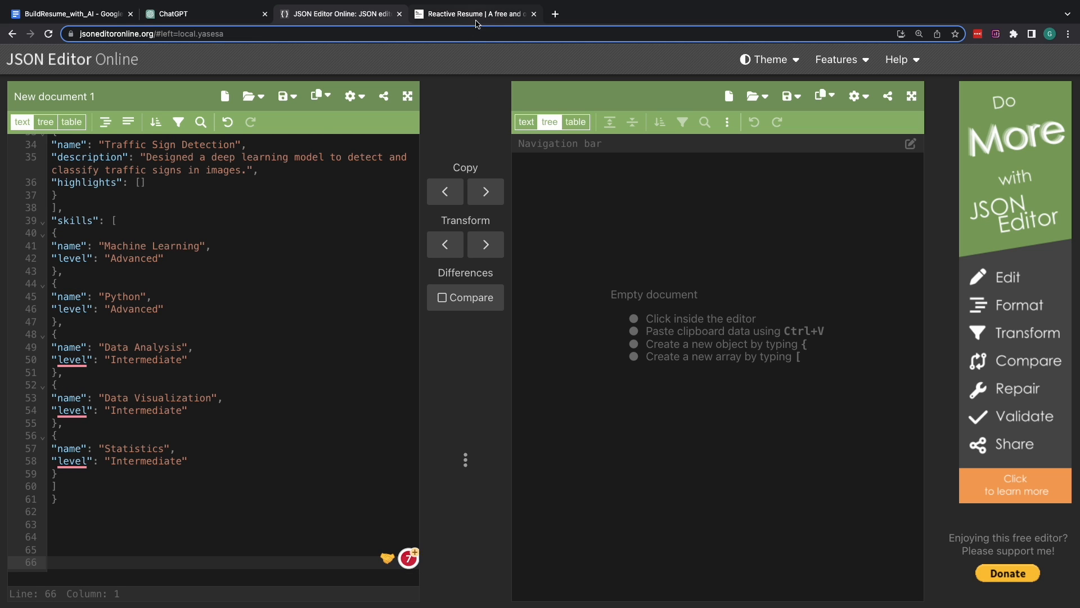
- Go to the Reactive Resume site and log in
{"action": "left_click", "coordinate": [474, 14]}
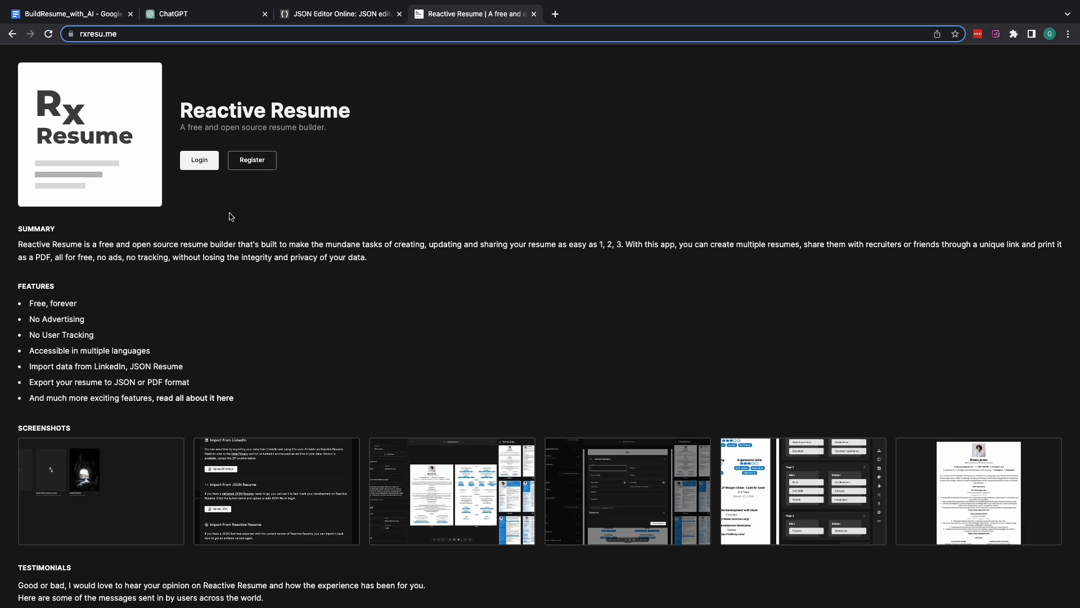
{"action": "left_click", "coordinate": [199, 159]}
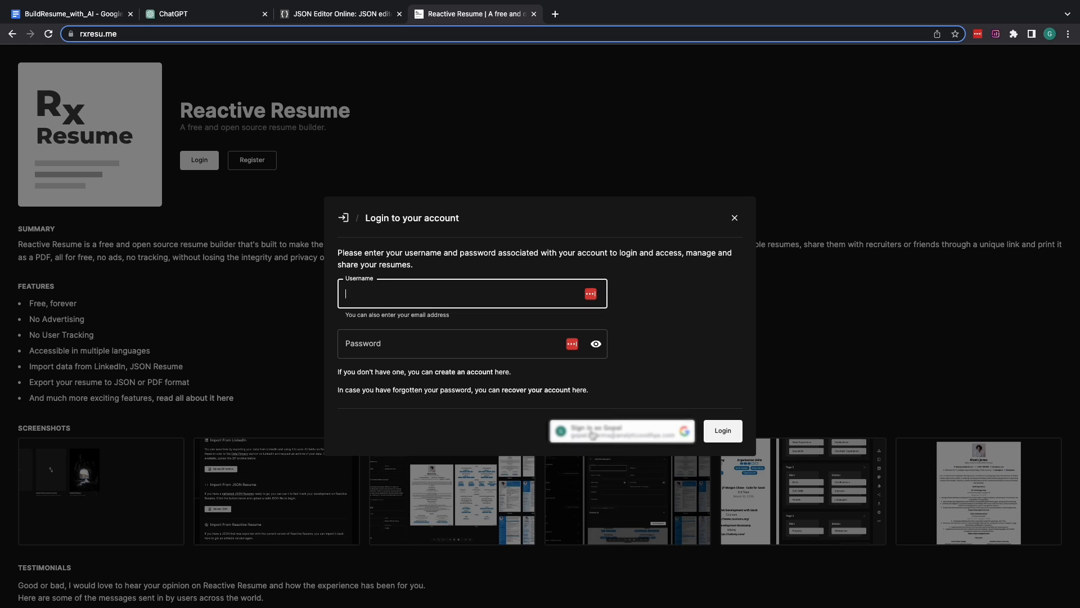
{"action": "mouse_move", "coordinate": [739, 229]}
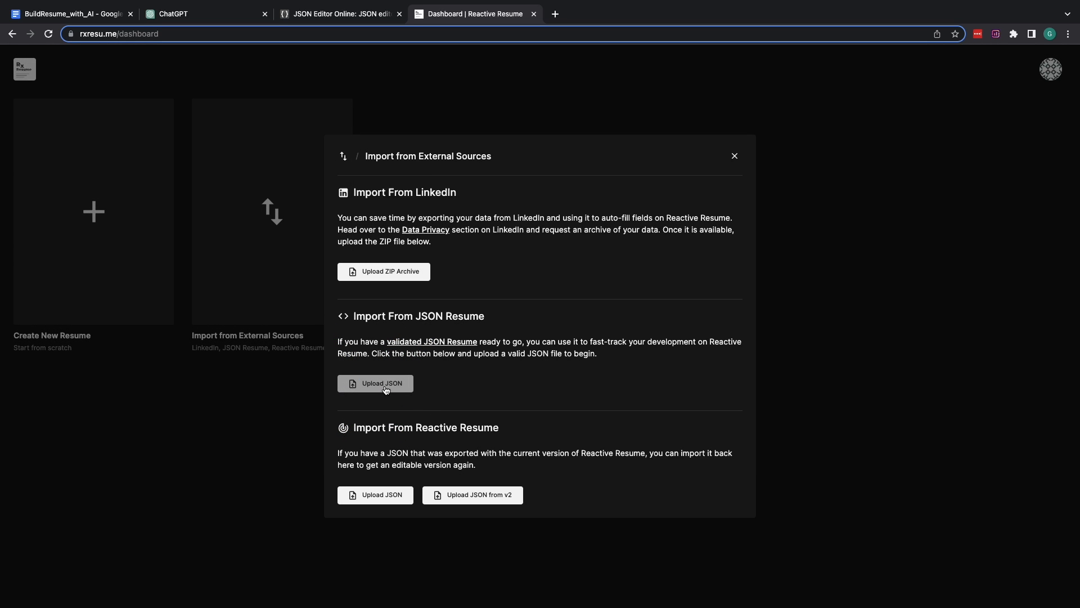
- Import resume.json as a JSON Resume from the external sources dialog
{"action": "left_click", "coordinate": [376, 382]}
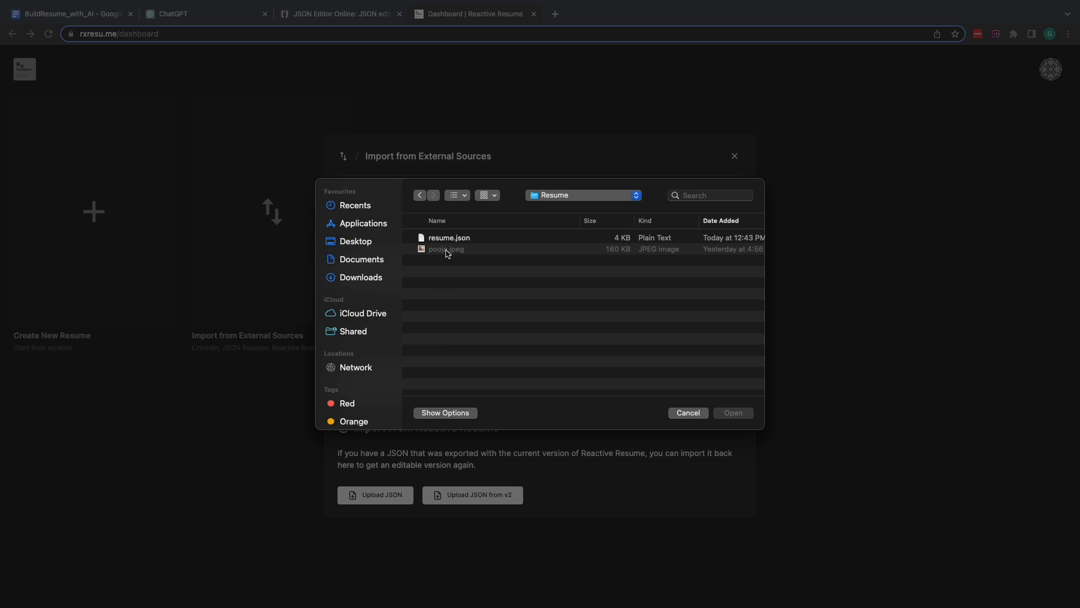
{"action": "left_click", "coordinate": [449, 238]}
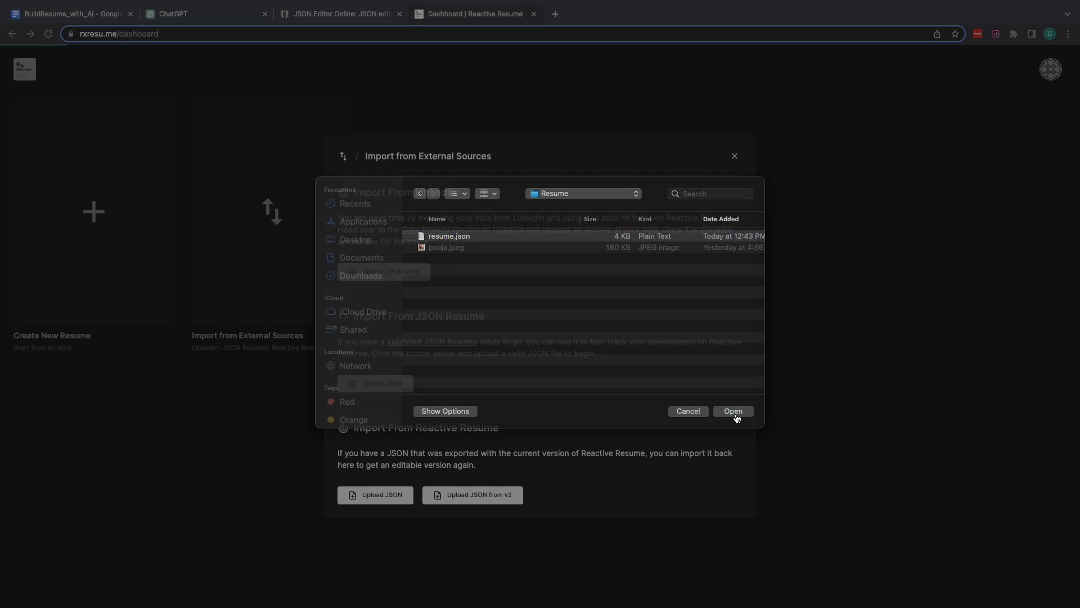
{"action": "left_click", "coordinate": [732, 411]}
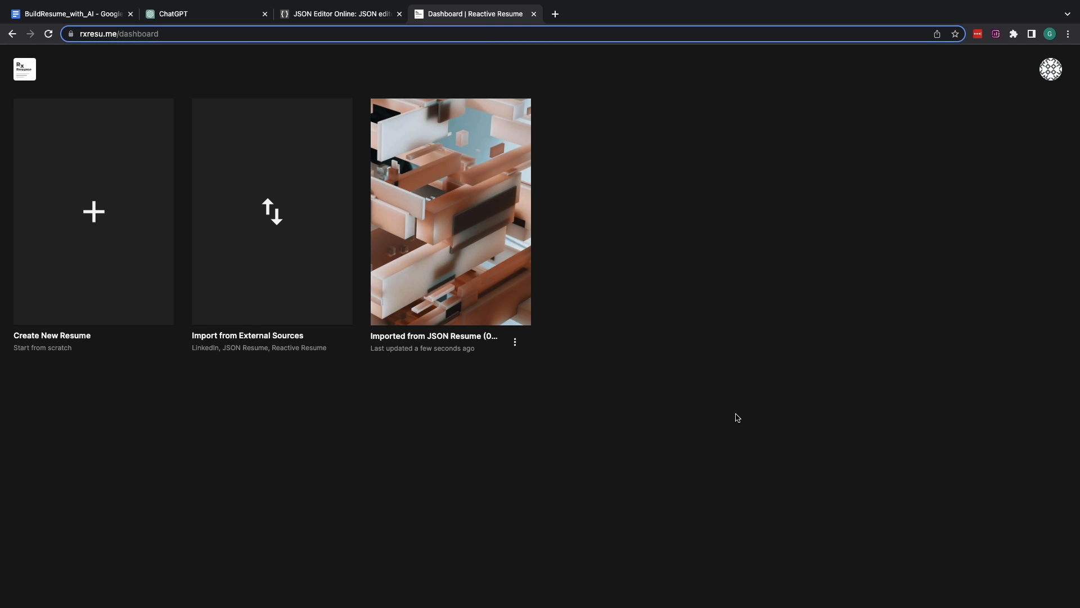
{"action": "mouse_move", "coordinate": [478, 295]}
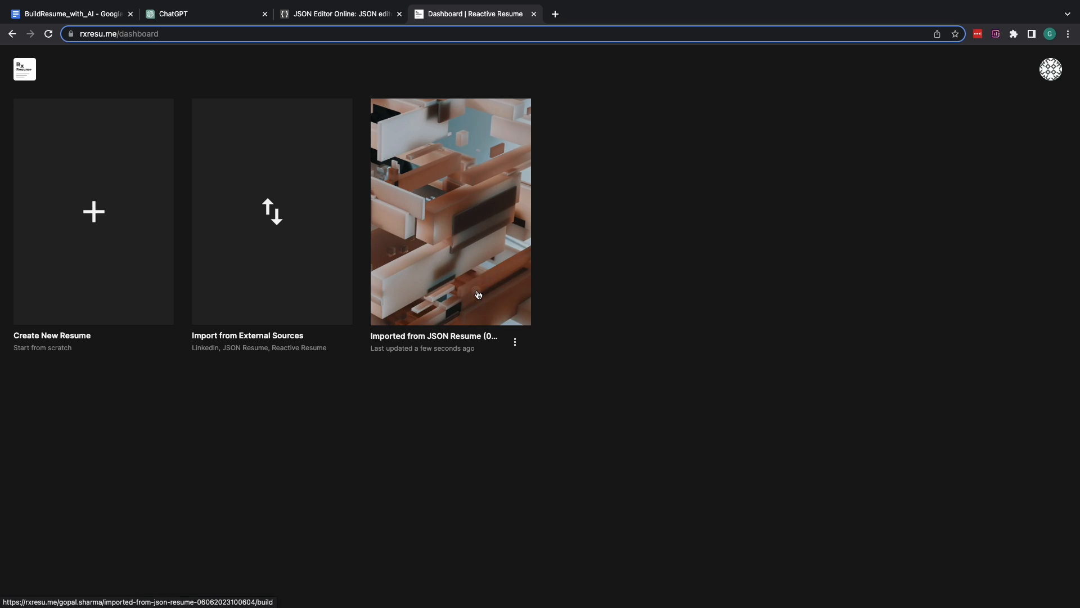
- Open the imported resume in the builder and browse its panels
{"action": "left_click", "coordinate": [450, 212]}
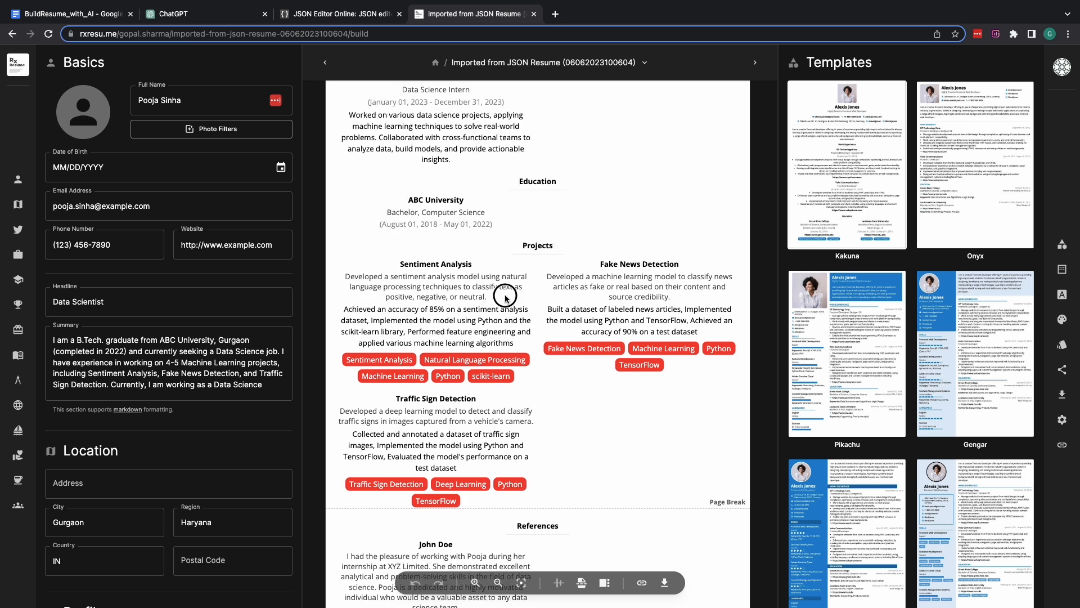
{"action": "scroll", "scroll_direction": "down", "scroll_amount": 3}
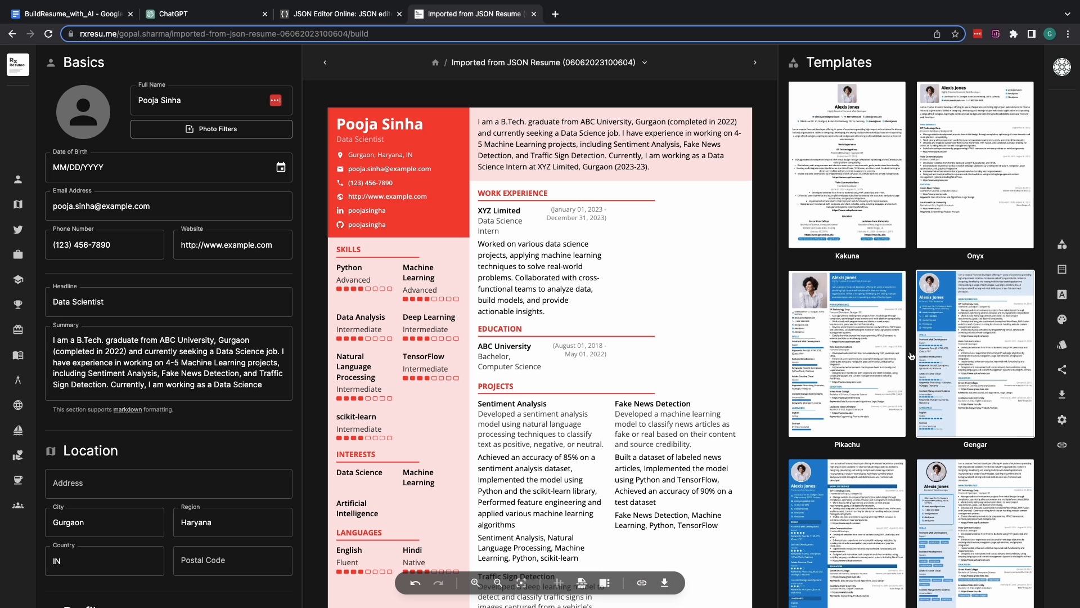
{"action": "mouse_move", "coordinate": [764, 317]}
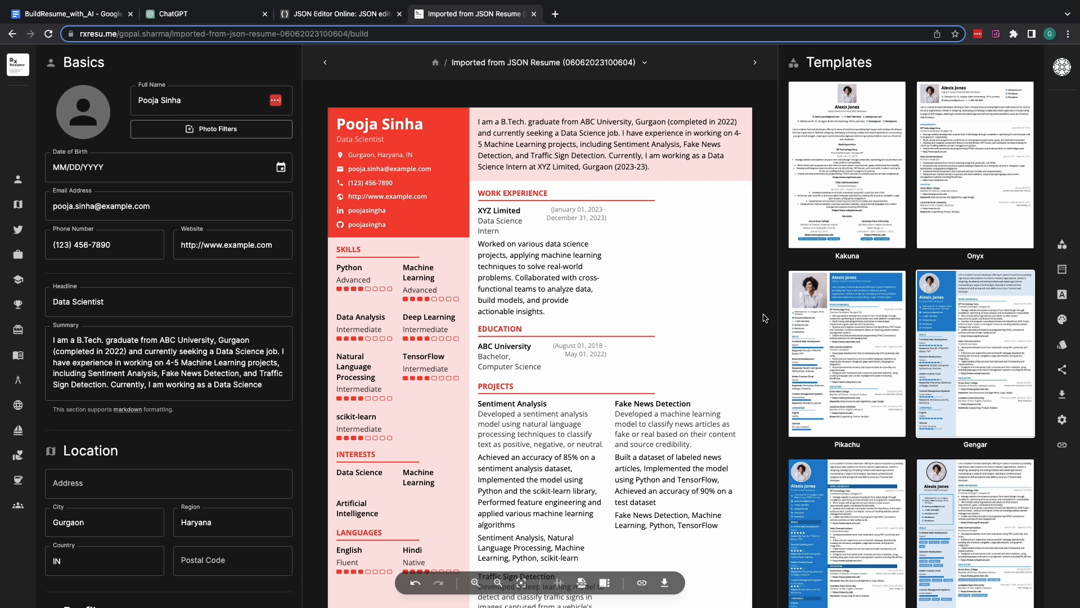
{"action": "mouse_move", "coordinate": [493, 294]}
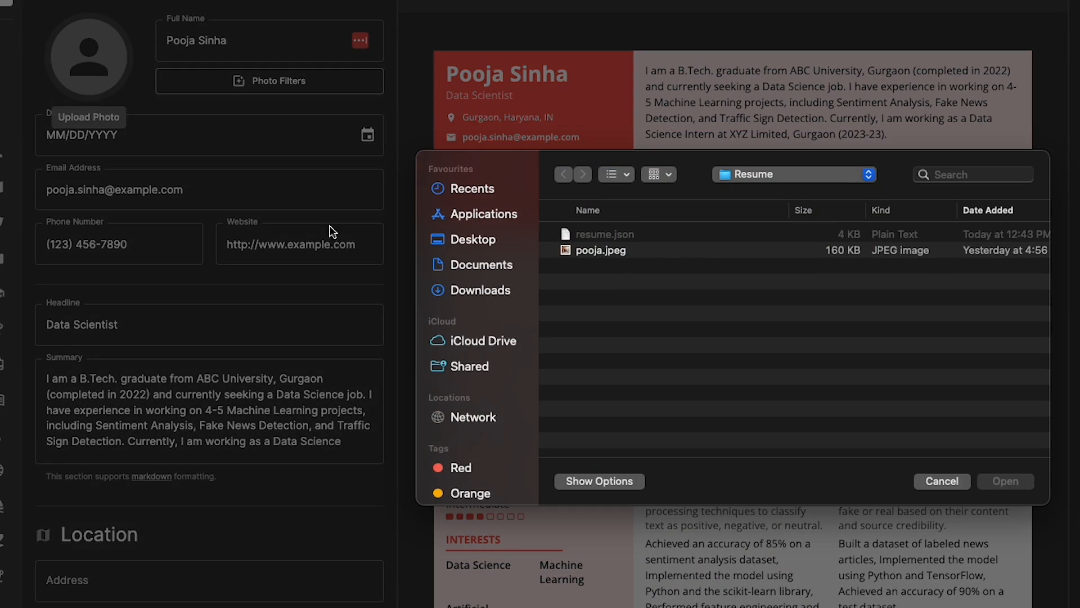
- Upload pooja.jpeg as the resume's profile photo
{"action": "left_click", "coordinate": [600, 250]}
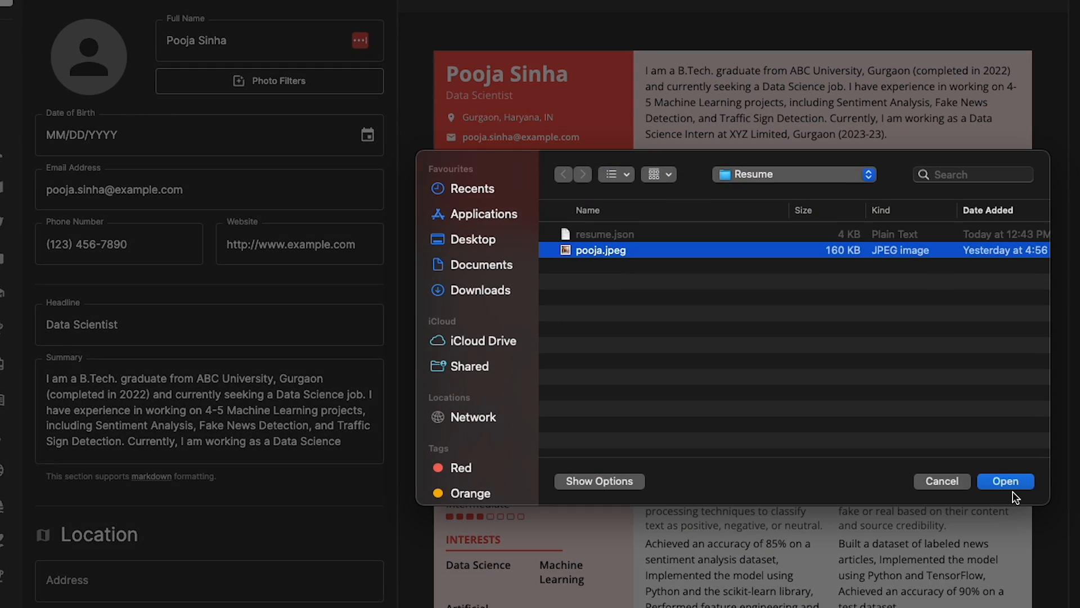
{"action": "left_click", "coordinate": [1005, 481]}
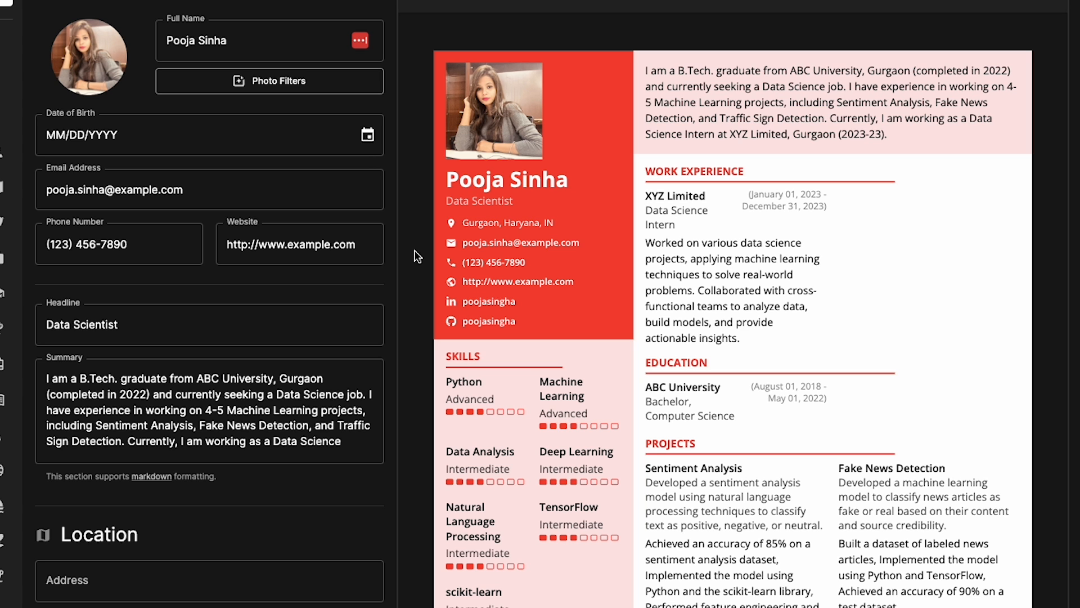
{"action": "scroll", "scroll_direction": "down", "scroll_amount": 3}
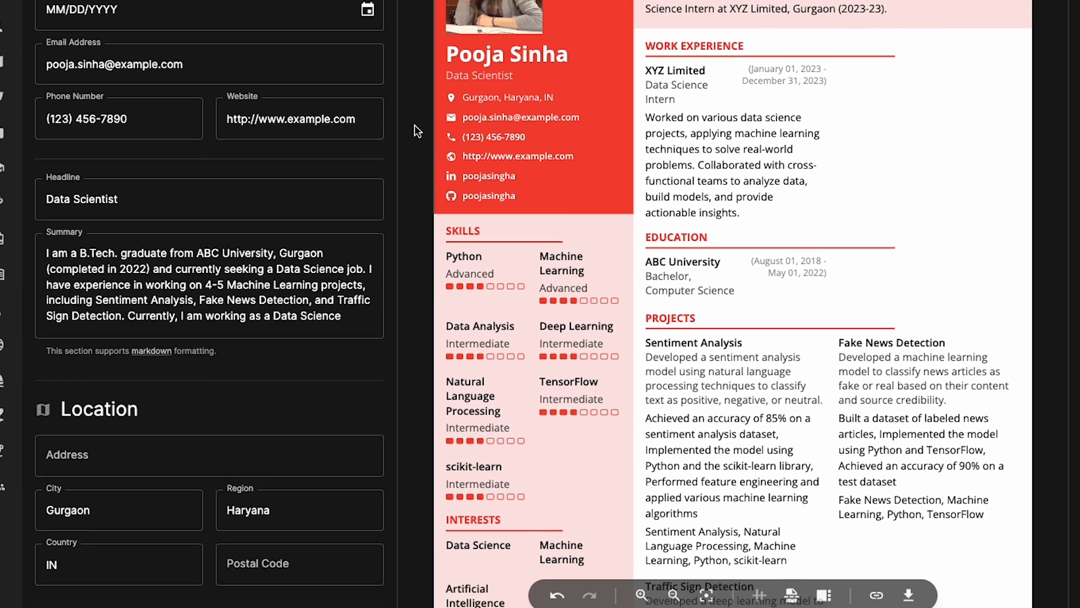
{"action": "scroll", "scroll_direction": "down", "scroll_amount": 3}
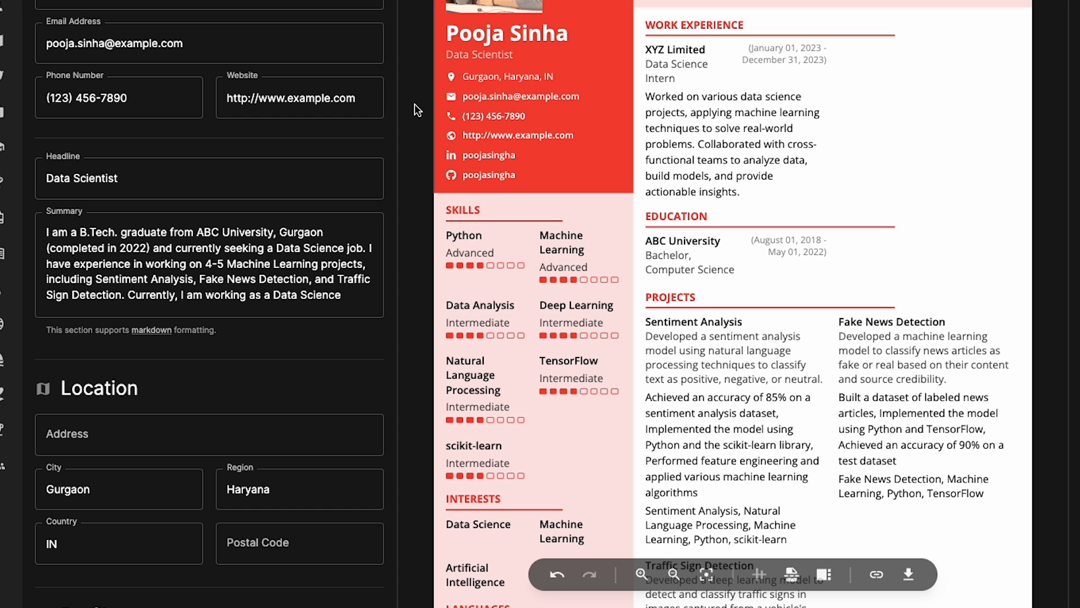
- Enter 101 Main Street in the Location address field
{"action": "left_click", "coordinate": [235, 287]}
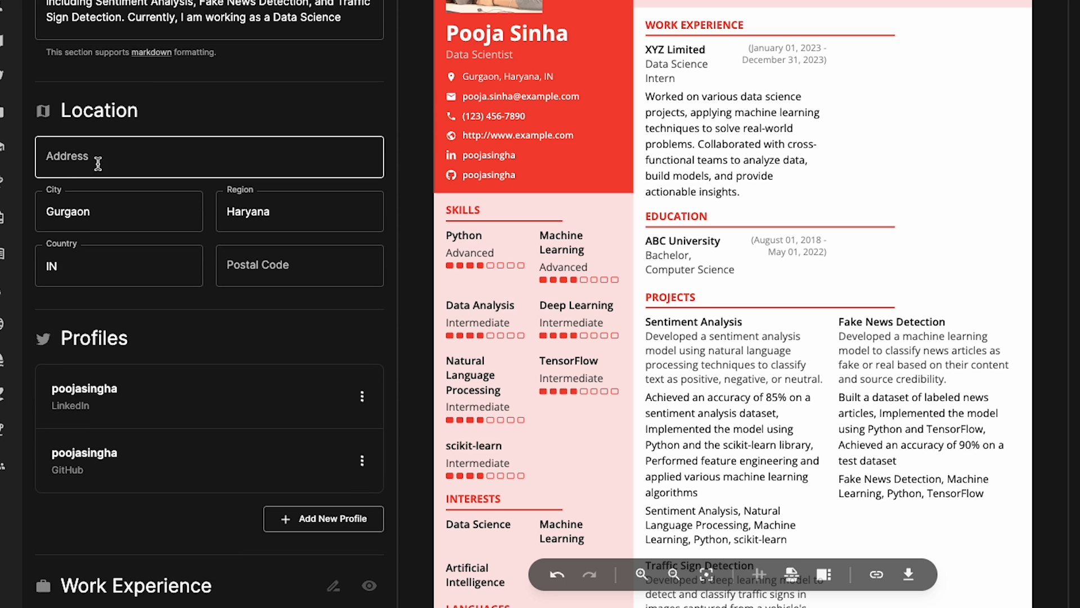
{"action": "type", "text": "101 Main Stree"}
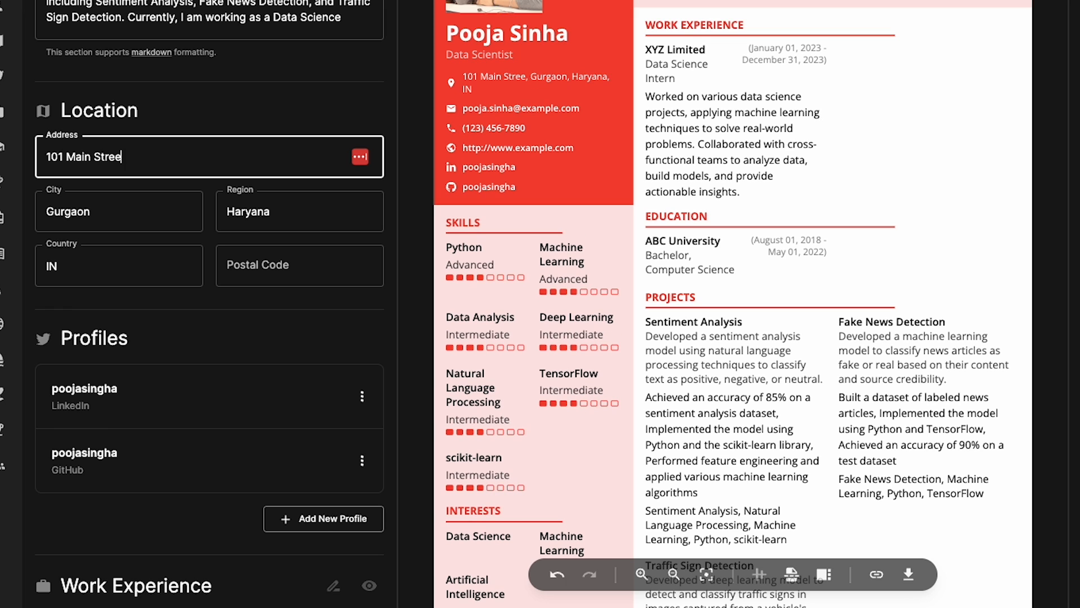
{"action": "scroll", "scroll_direction": "down", "scroll_amount": 3}
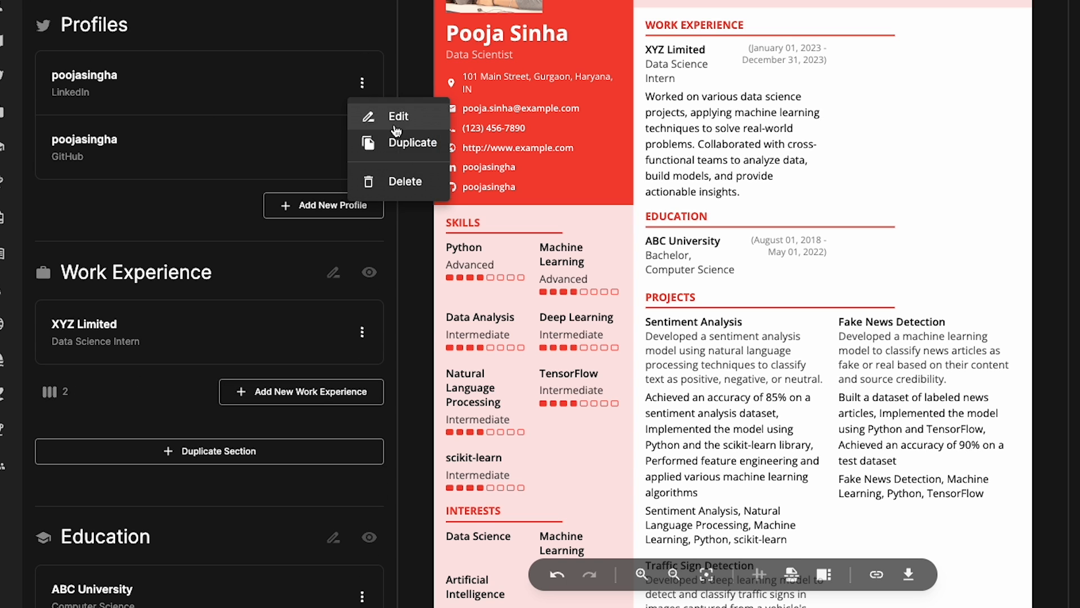
{"action": "left_click", "coordinate": [399, 115]}
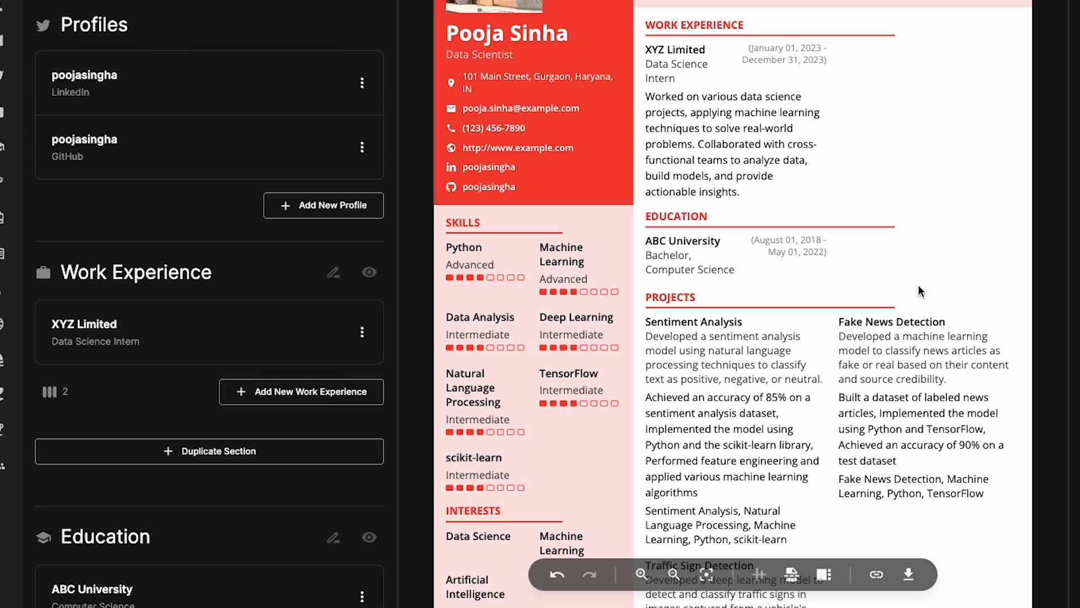
- Set Work Experience and Education to 1 column each, leaving Add New Education unused
{"action": "scroll", "scroll_direction": "down", "scroll_amount": 3}
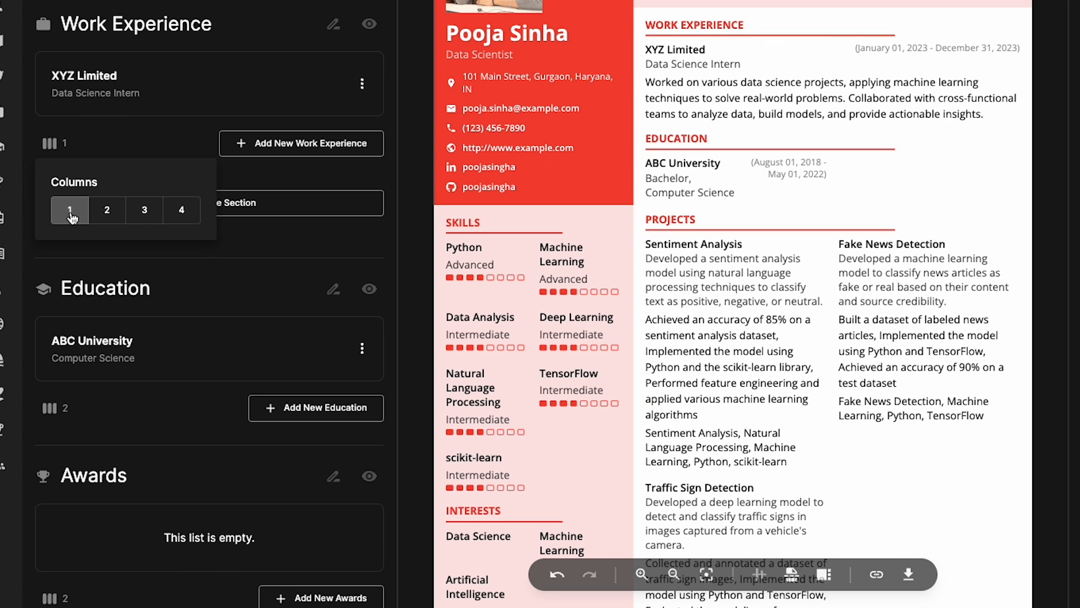
{"action": "left_click", "coordinate": [302, 143]}
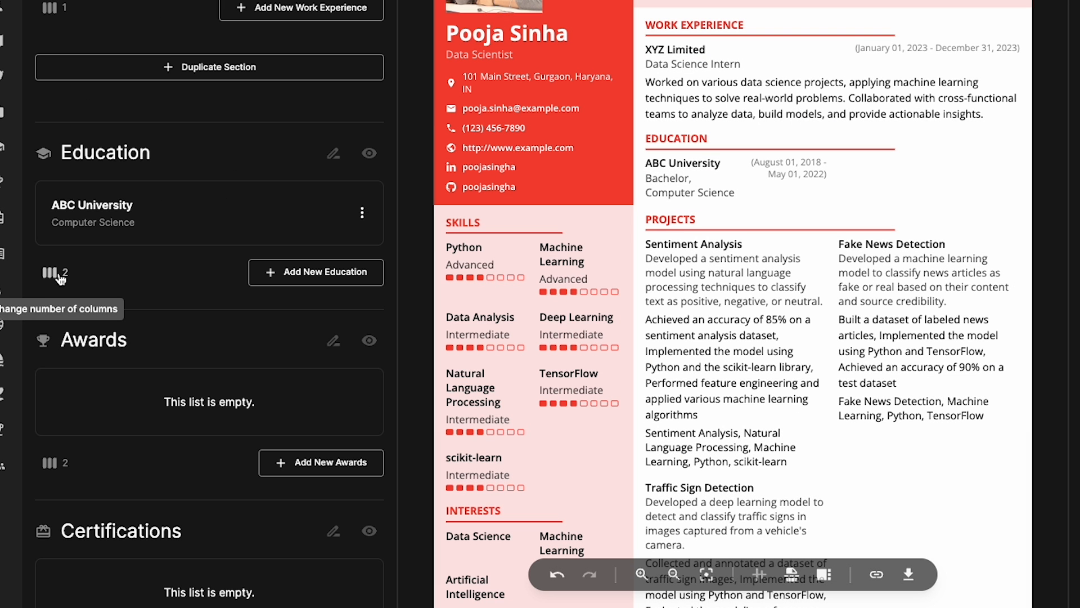
{"action": "left_click", "coordinate": [54, 271]}
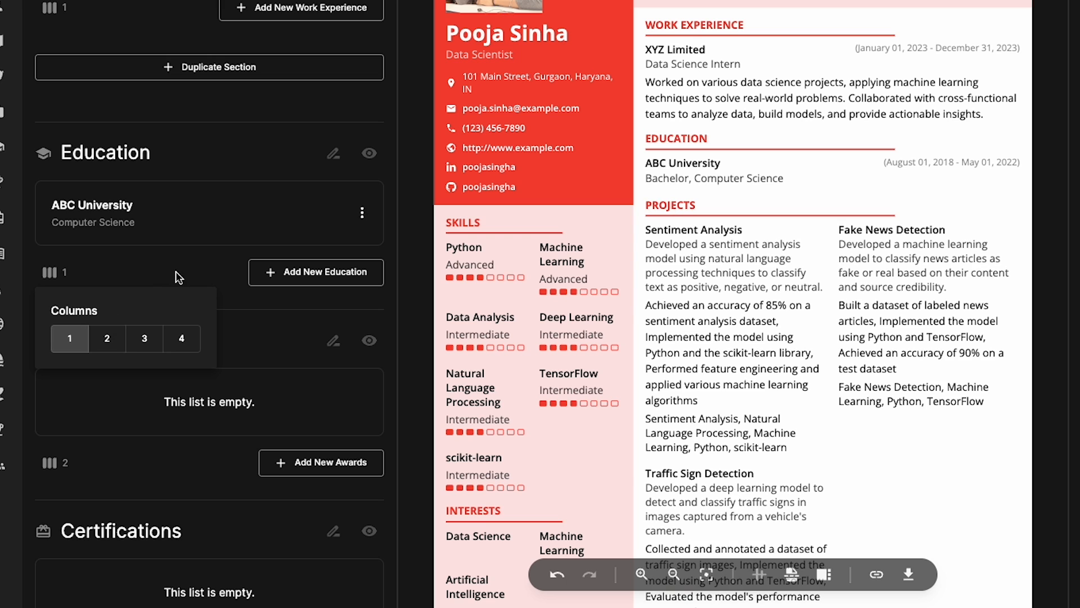
{"action": "left_click", "coordinate": [316, 271]}
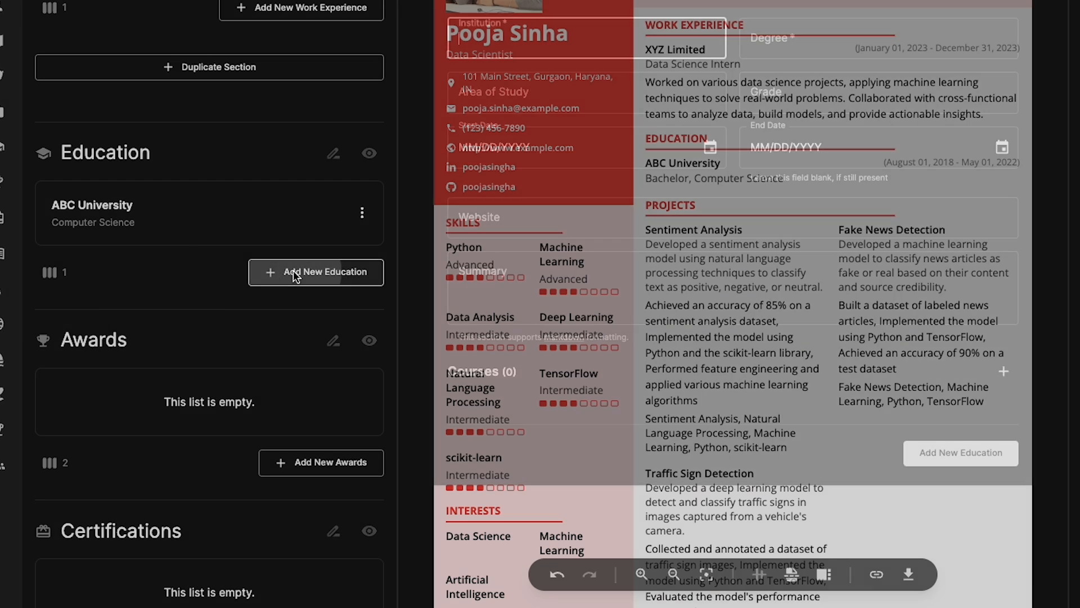
{"action": "left_click", "coordinate": [315, 271]}
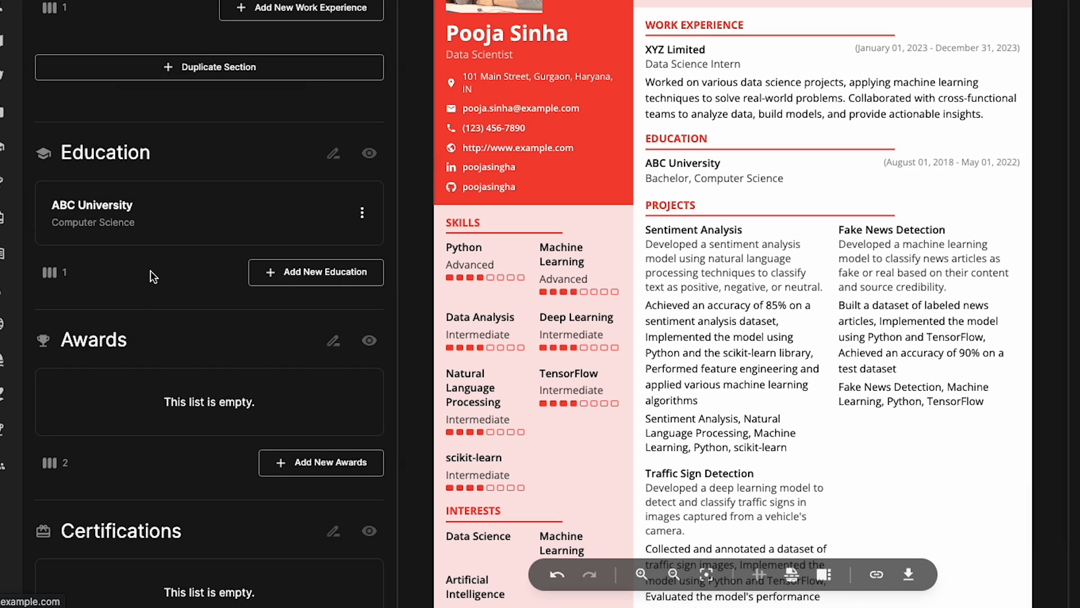
{"action": "scroll", "scroll_direction": "down", "scroll_amount": 3}
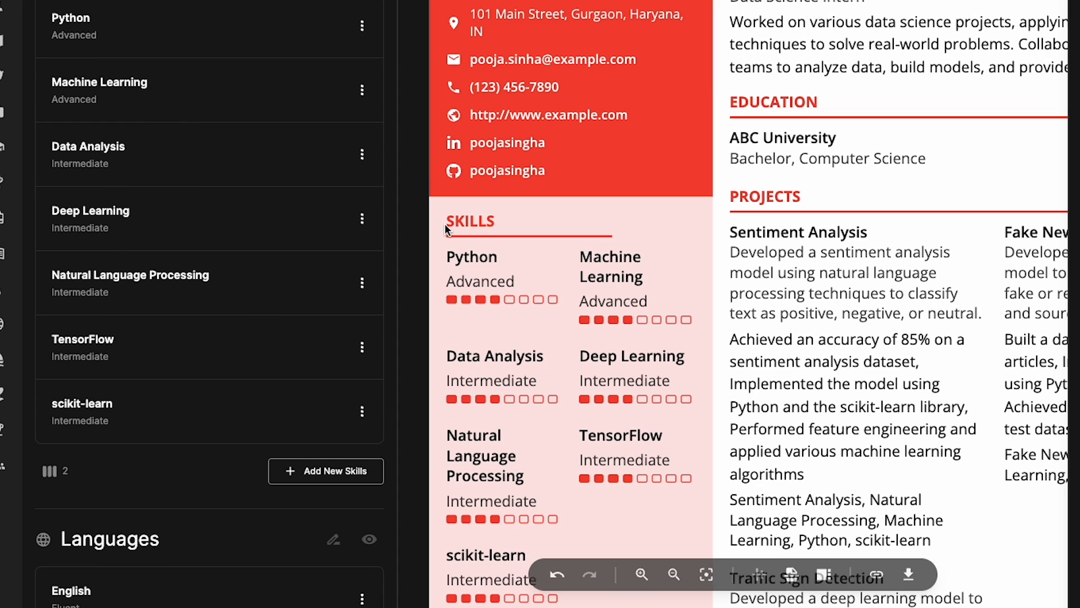
- Edit the Python skill and drag its numeric level slider toward Expert
{"action": "left_click", "coordinate": [362, 26]}
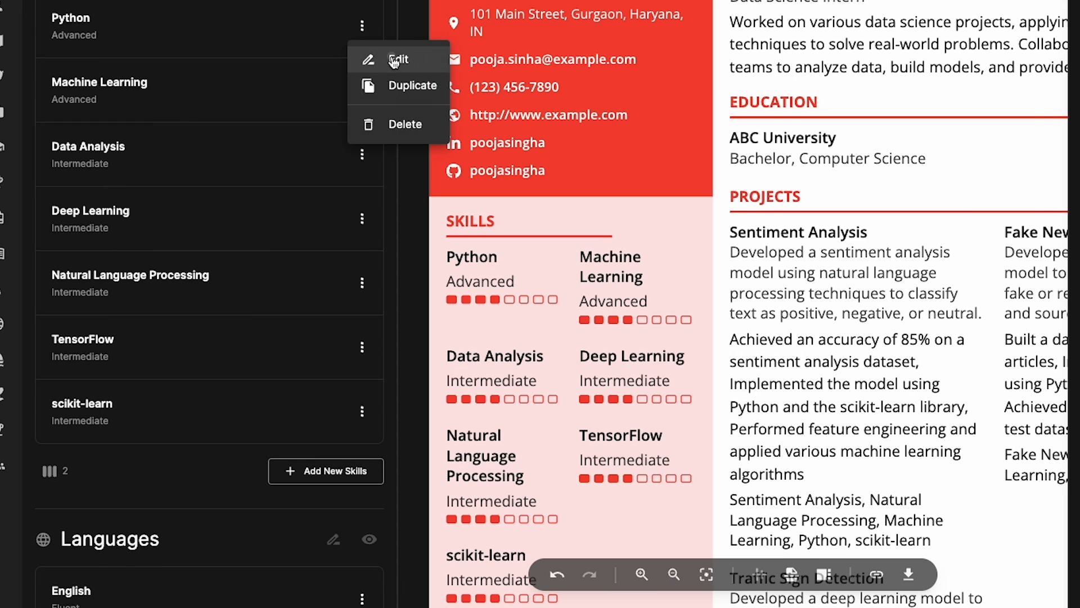
{"action": "left_click", "coordinate": [398, 60]}
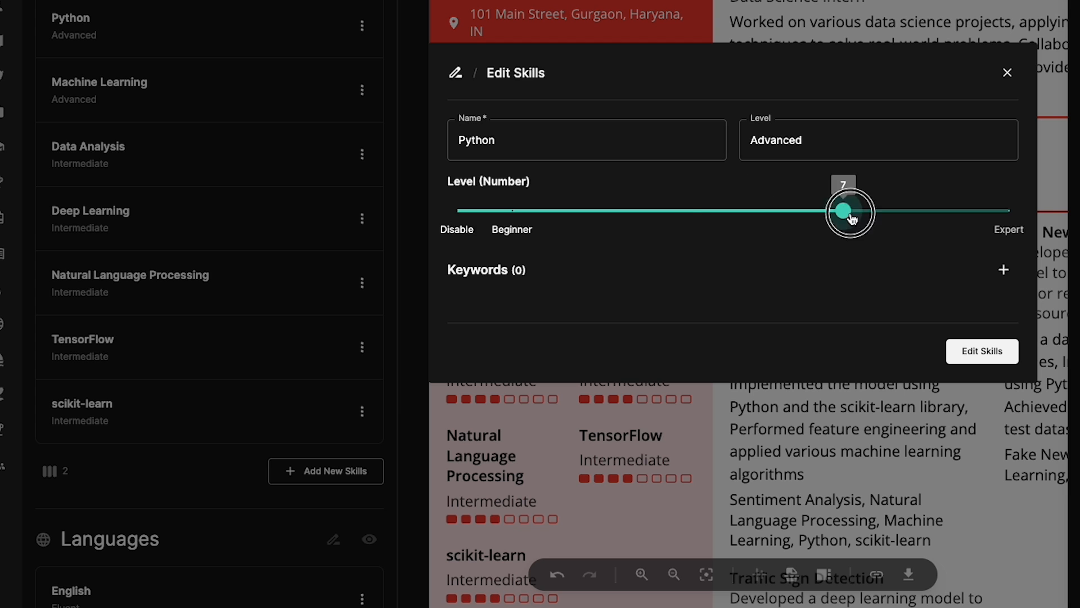
{"action": "left_click_drag", "start_coordinate": [844, 211], "coordinate": [899, 210]}
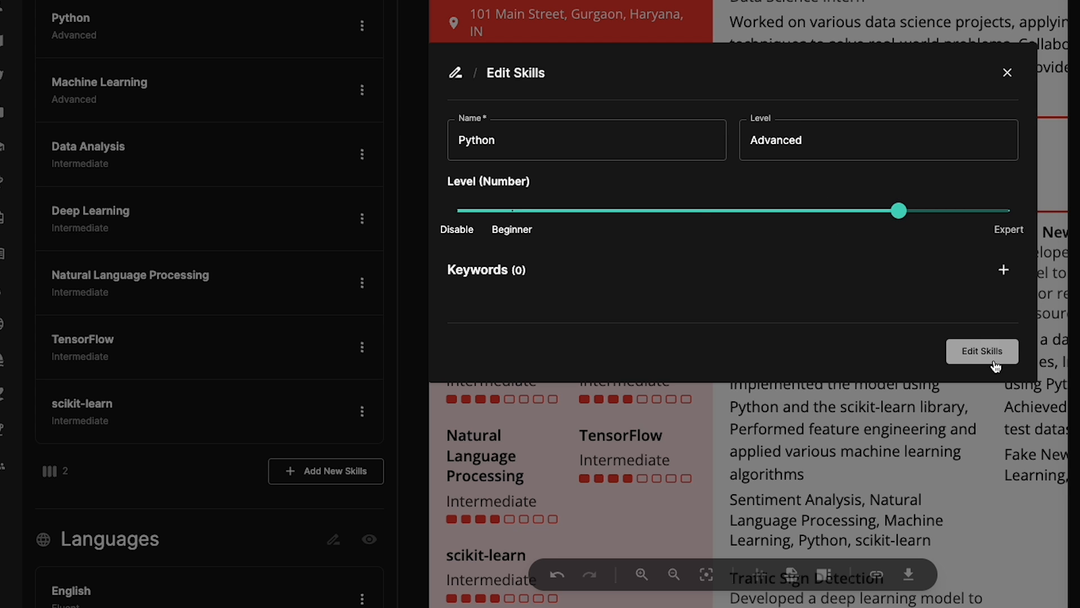